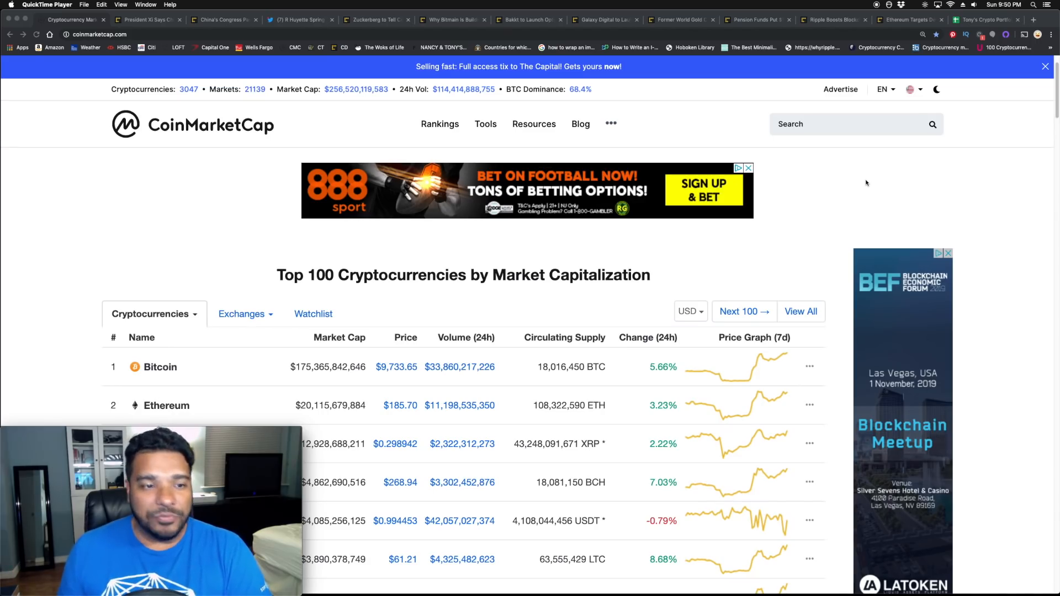
Bring up CoinDesk's President Xi 'Seize Opportunity' blockchain article and scroll through it.
scroll("down", 3)
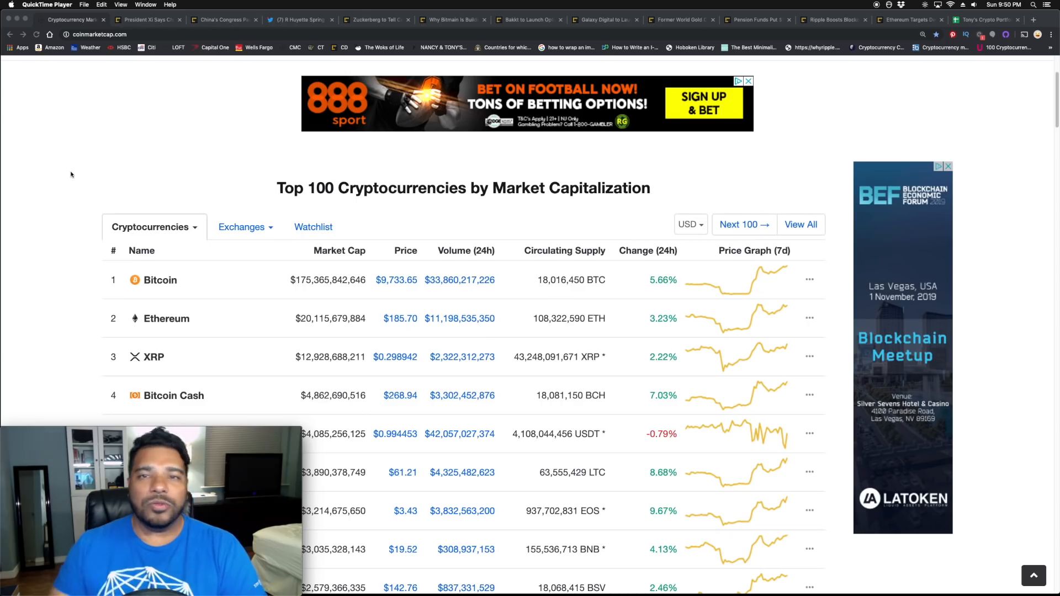
scroll("up", 3)
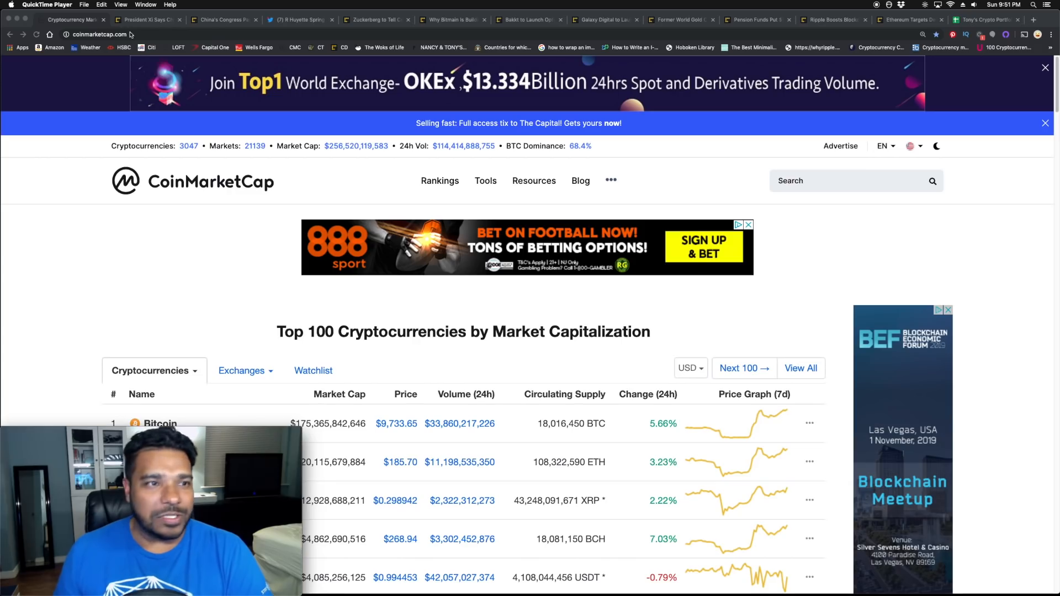
left_click(147, 18)
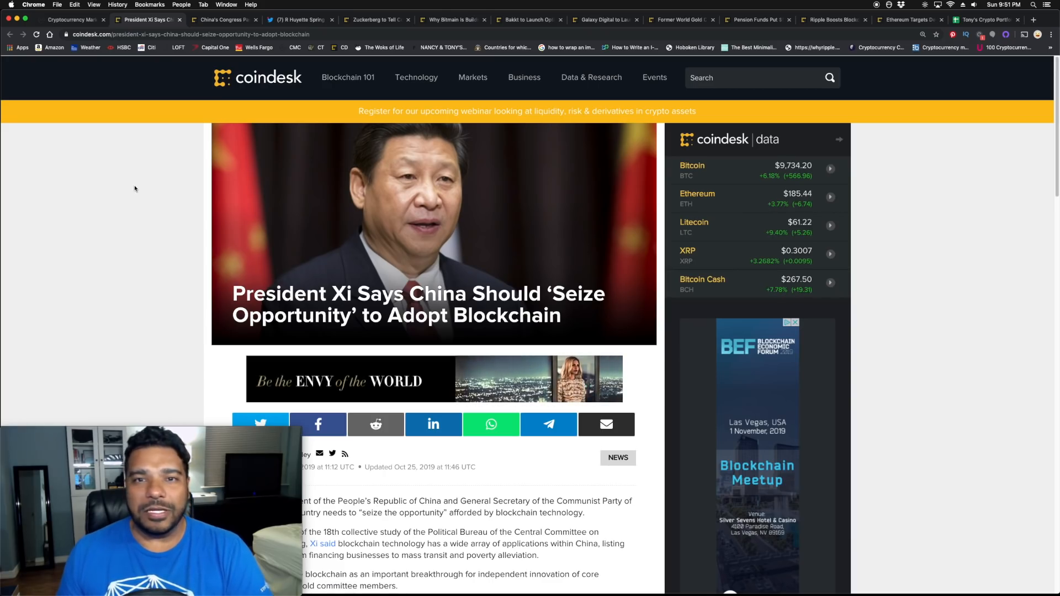
scroll("down", 3)
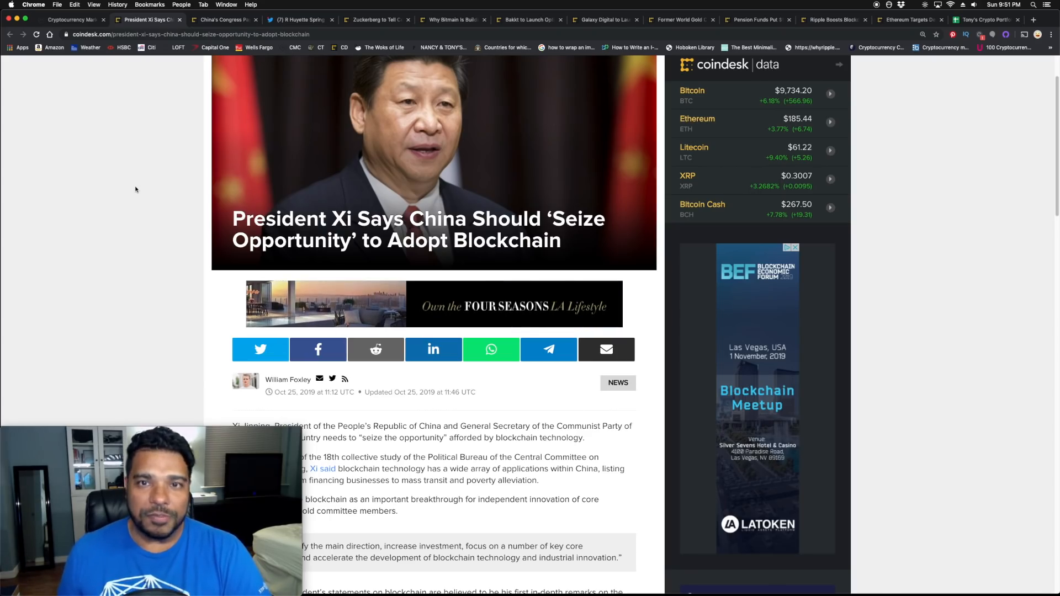
scroll("down", 3)
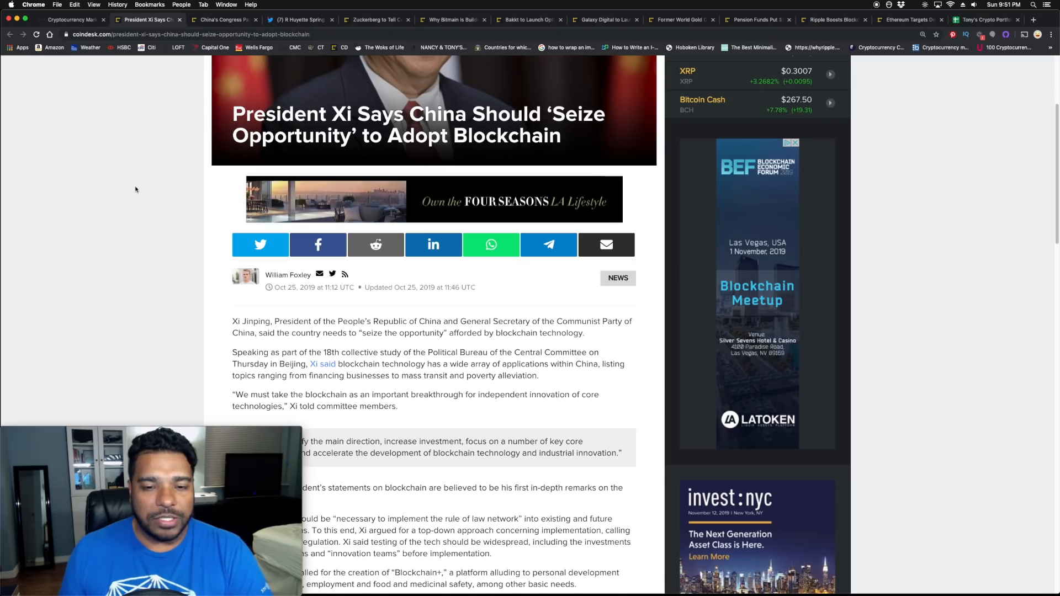
scroll("up", 3)
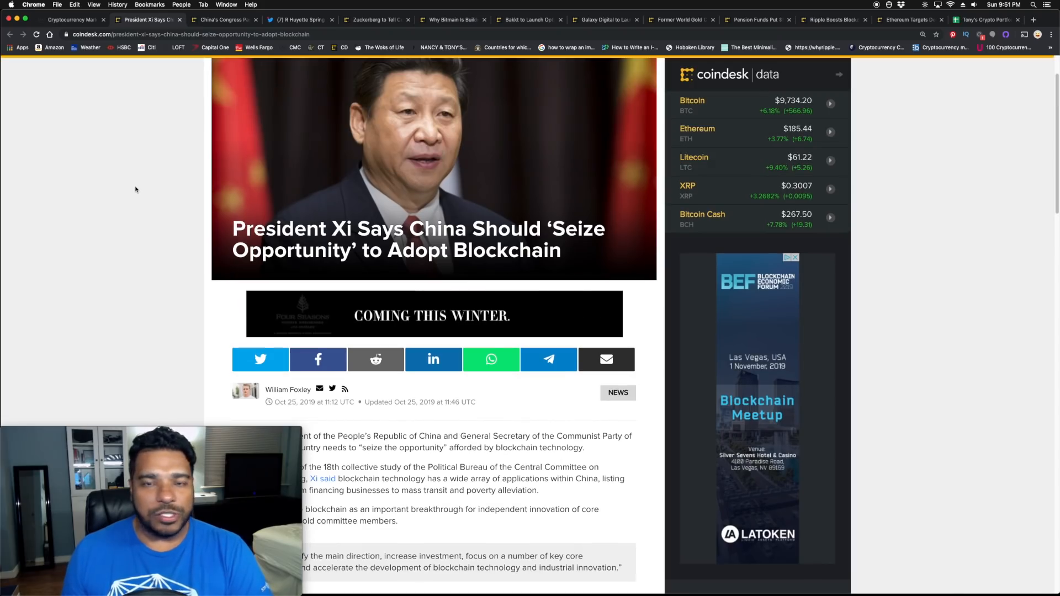
scroll("up", 3)
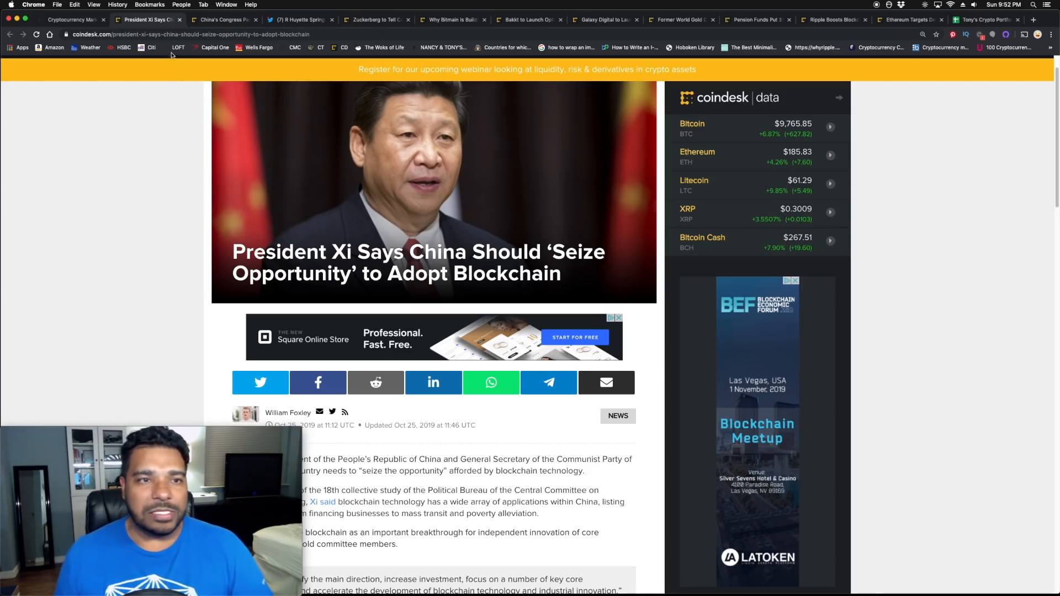
Switch to the China cryptography law article and scroll to David Pan's opening paragraphs.
left_click(223, 19)
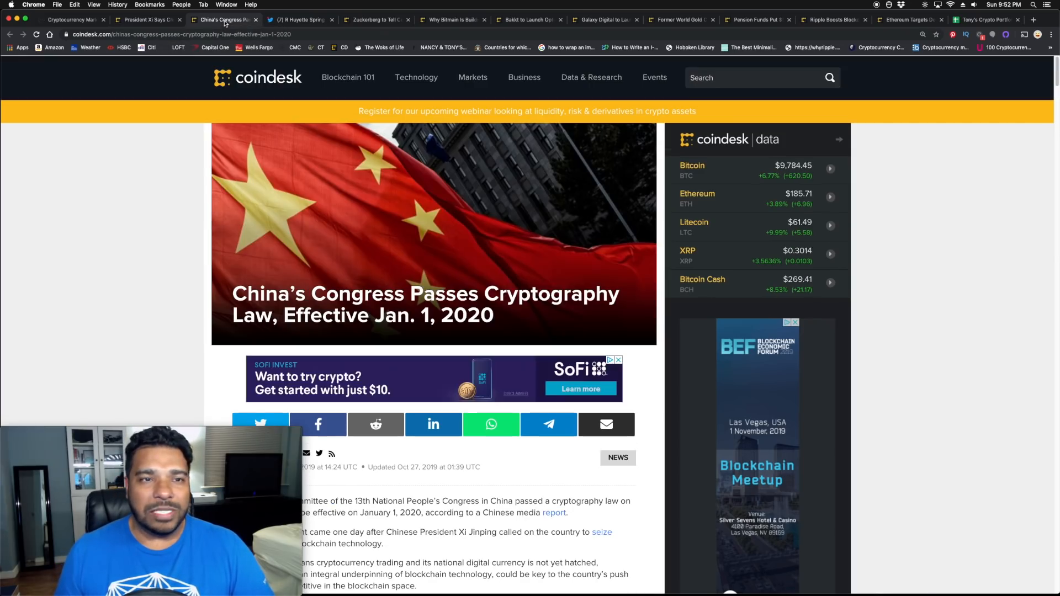
scroll("down", 3)
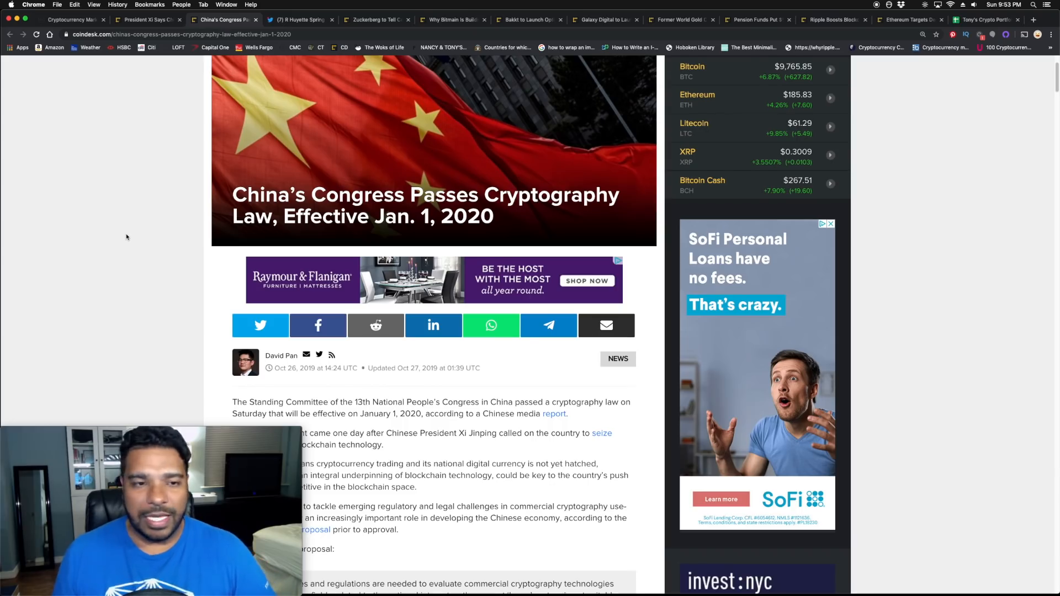
scroll("down", 3)
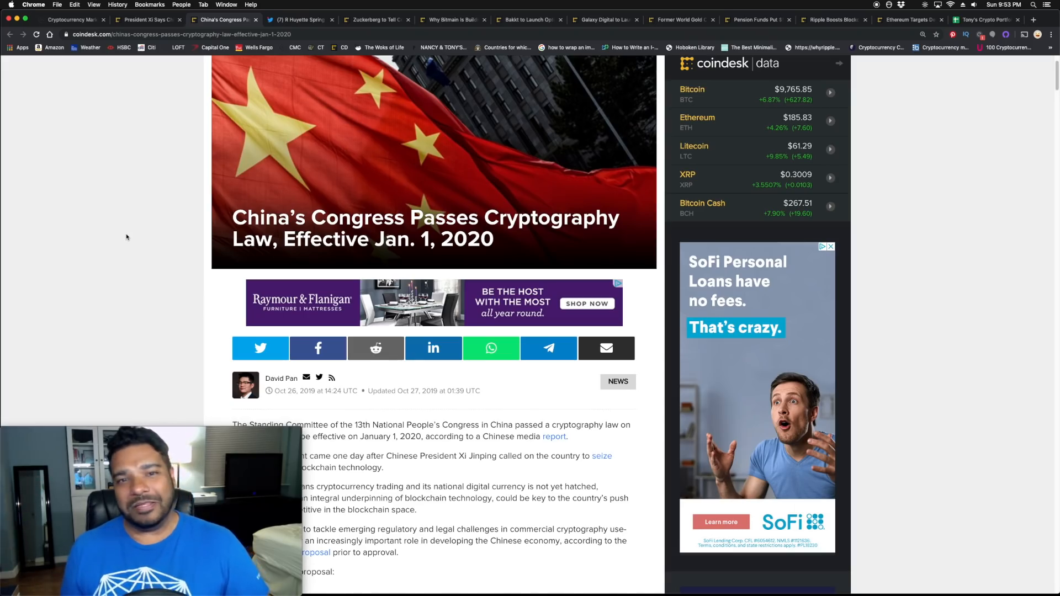
mouse_move(145, 223)
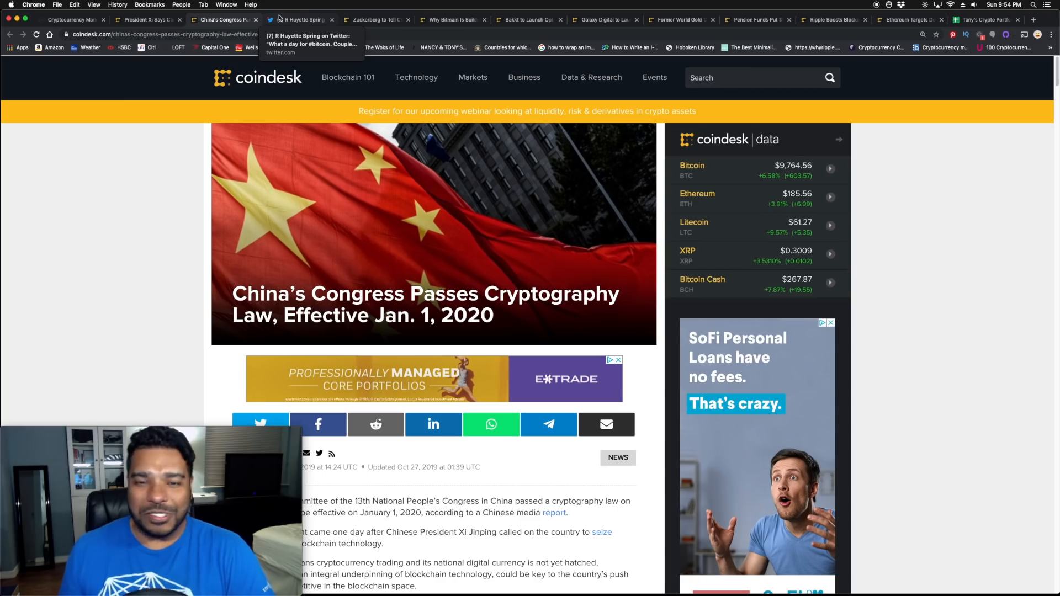
View R Huyette Spring's Big Day for Bitcoin tweet, then revisit the President Xi article.
left_click(298, 19)
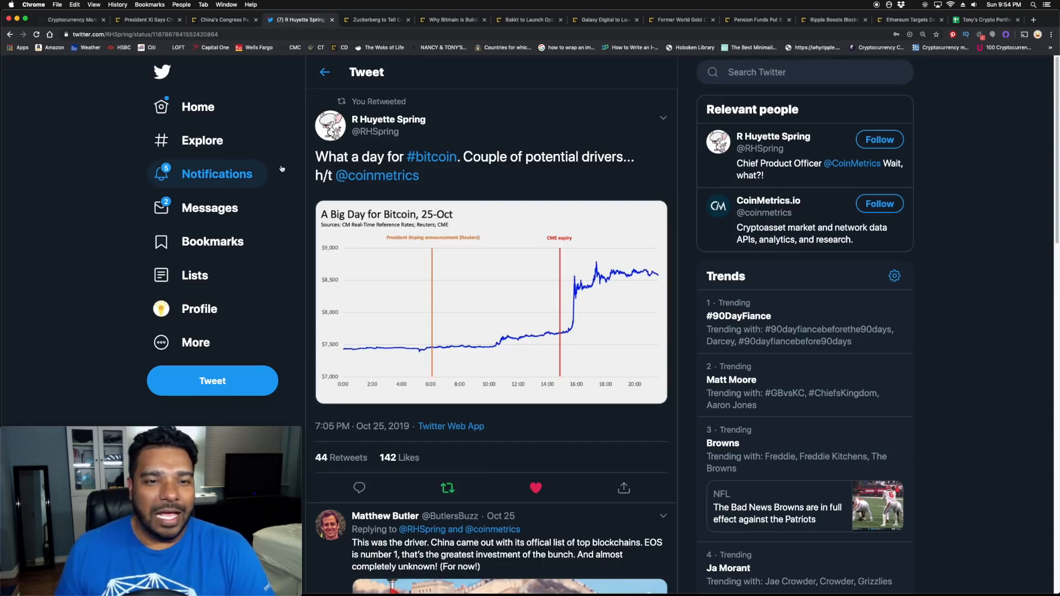
mouse_move(388, 125)
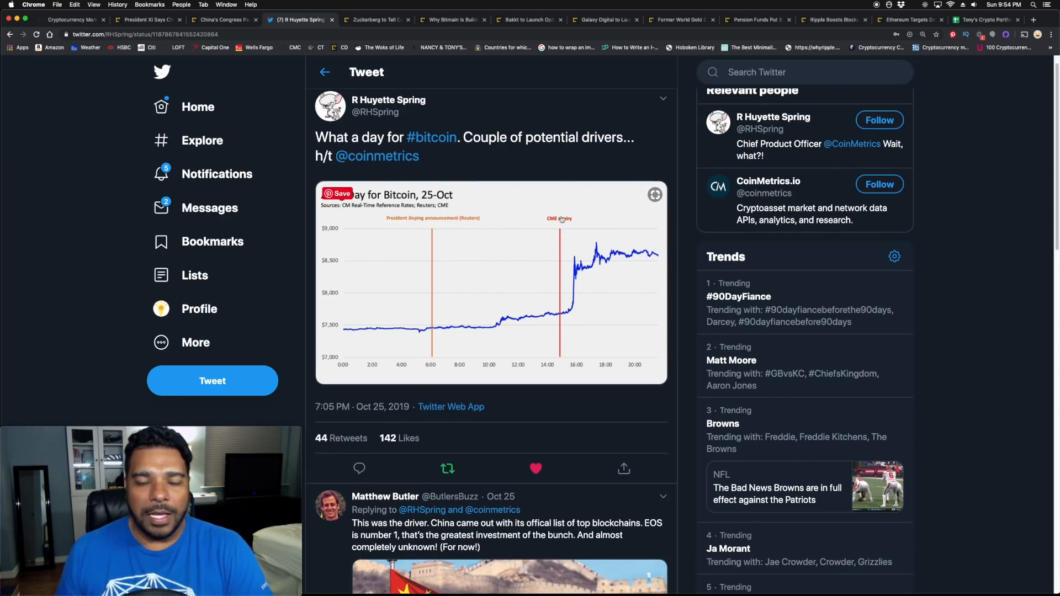
mouse_move(428, 226)
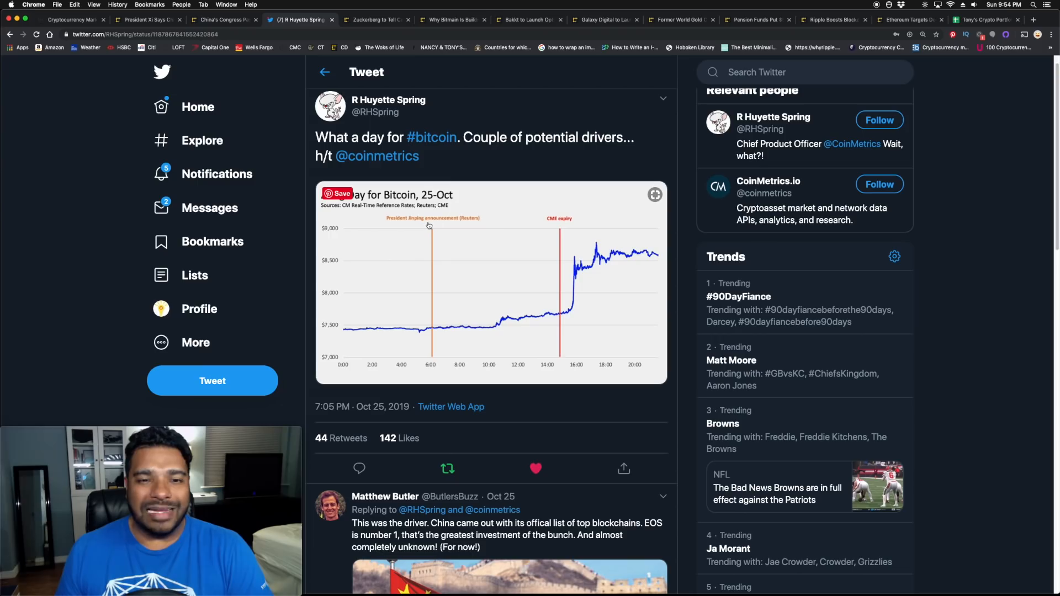
mouse_move(415, 232)
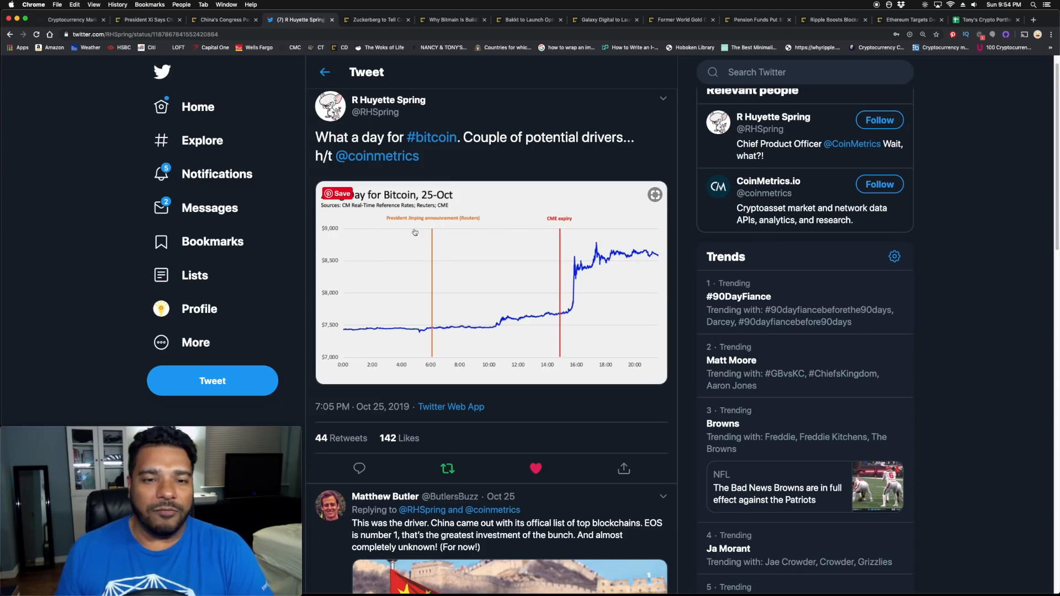
mouse_move(433, 233)
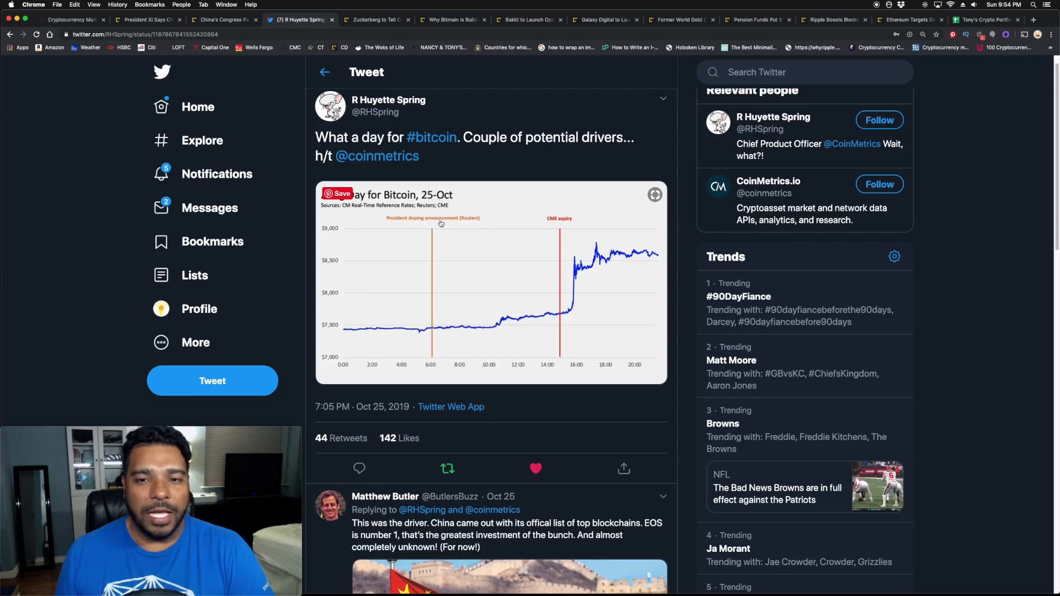
mouse_move(548, 224)
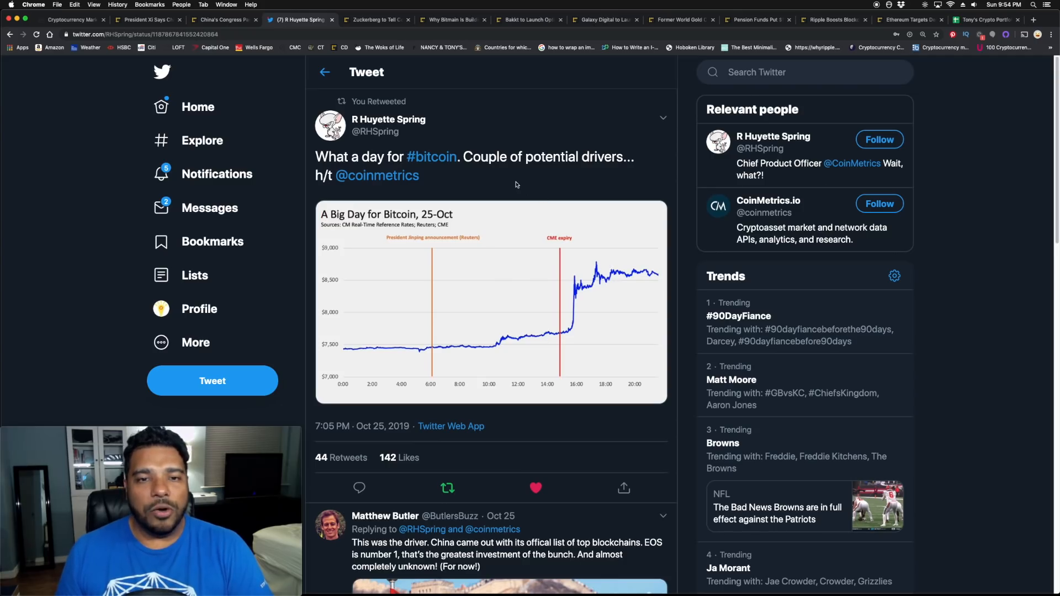
mouse_move(459, 313)
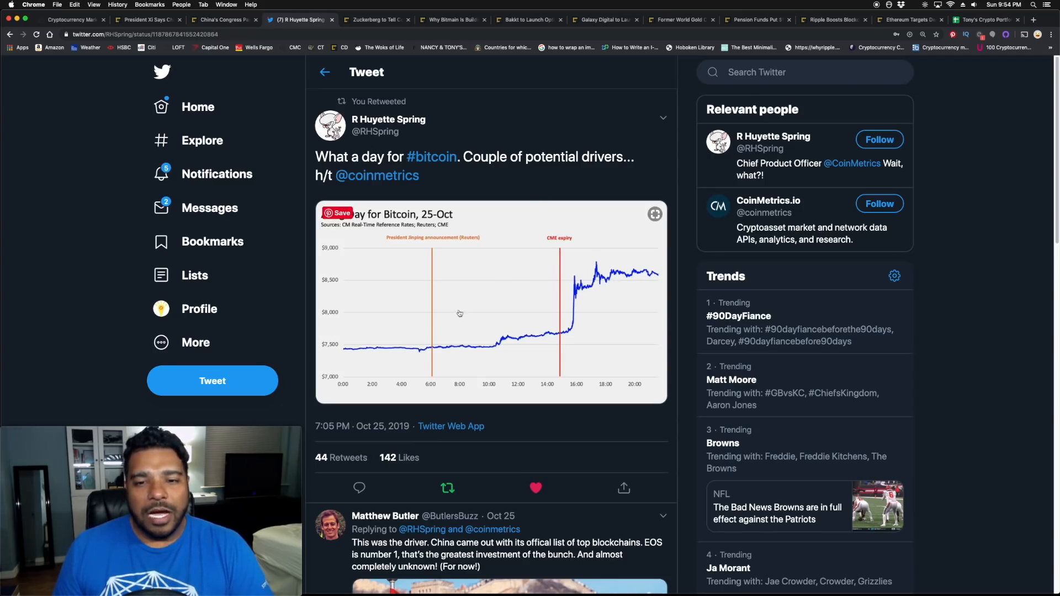
mouse_move(523, 182)
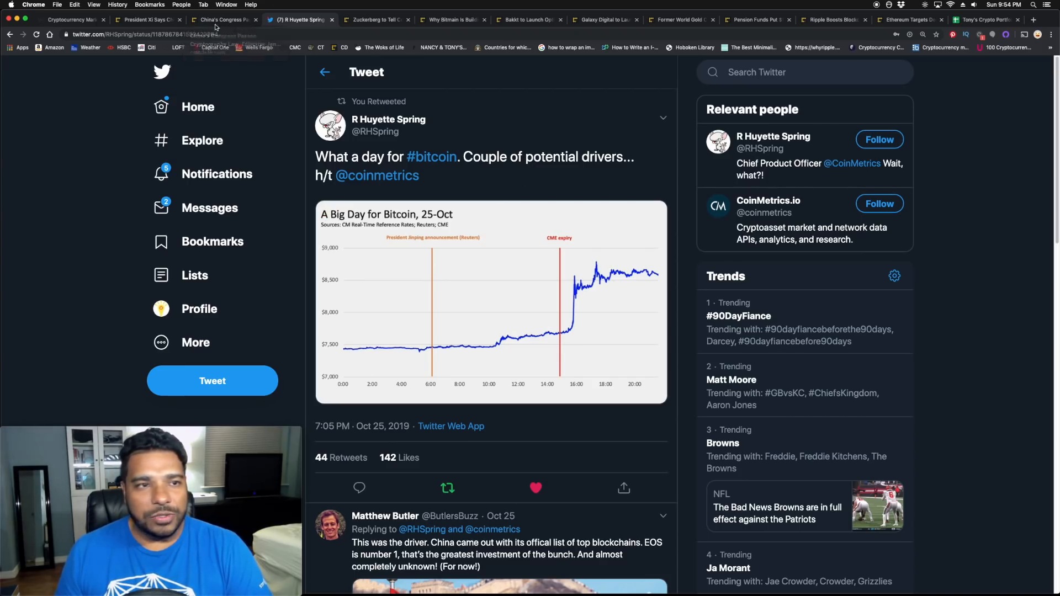
left_click(147, 19)
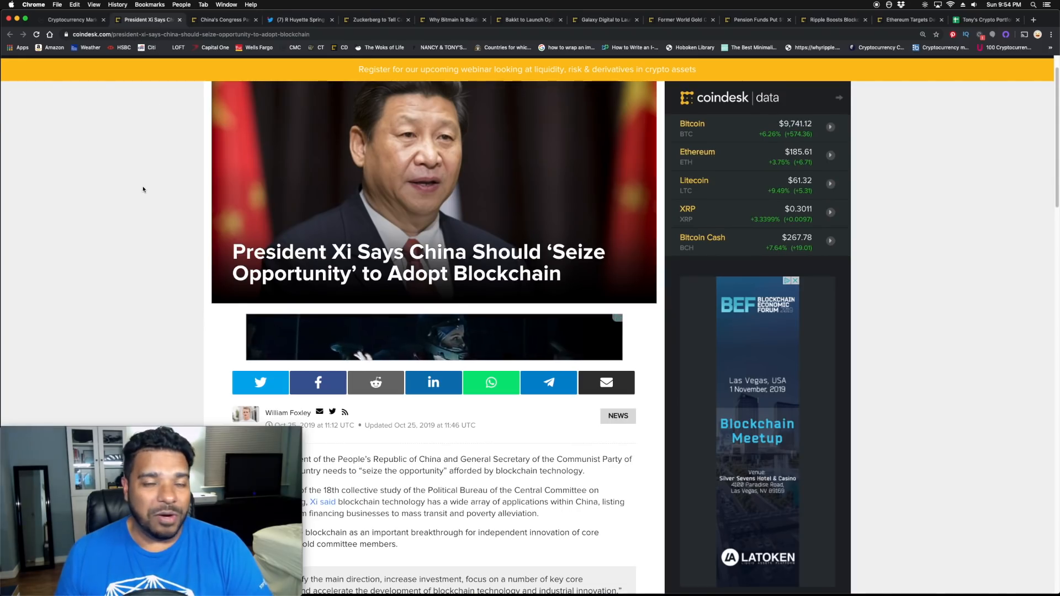
scroll("up", 3)
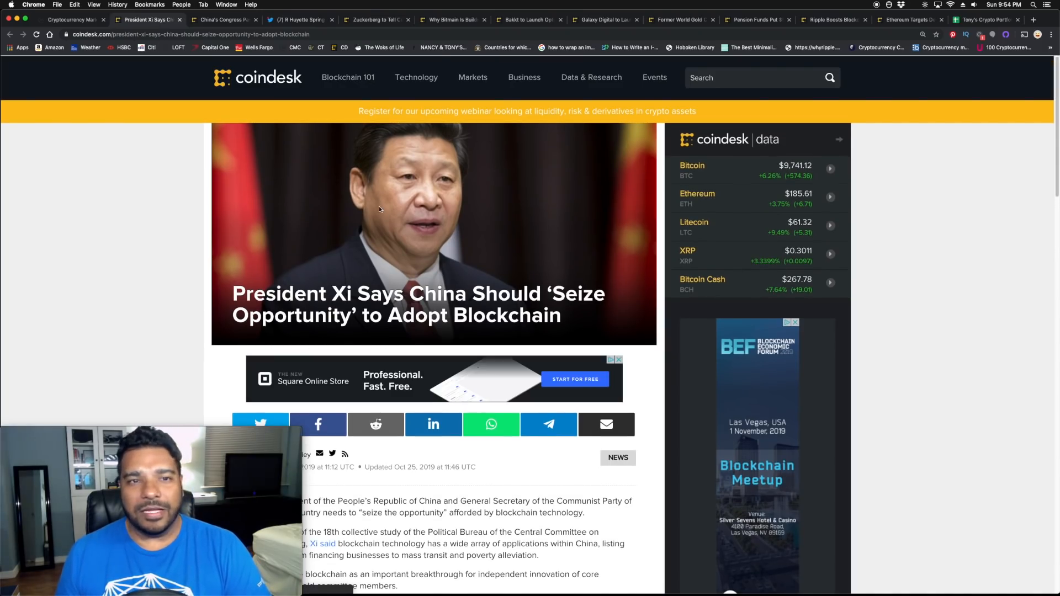
mouse_move(376, 19)
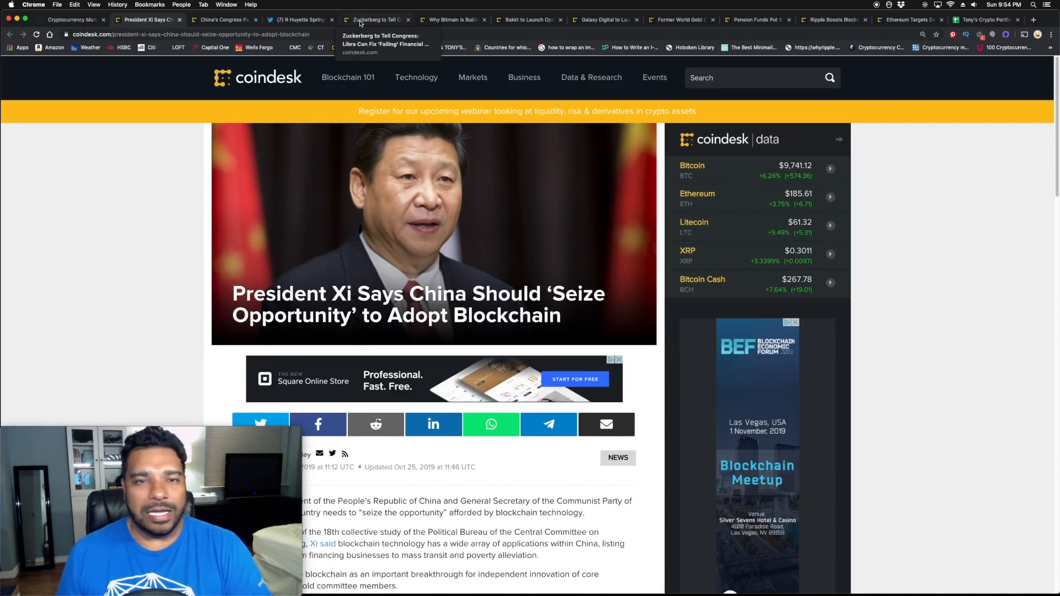
mouse_move(222, 150)
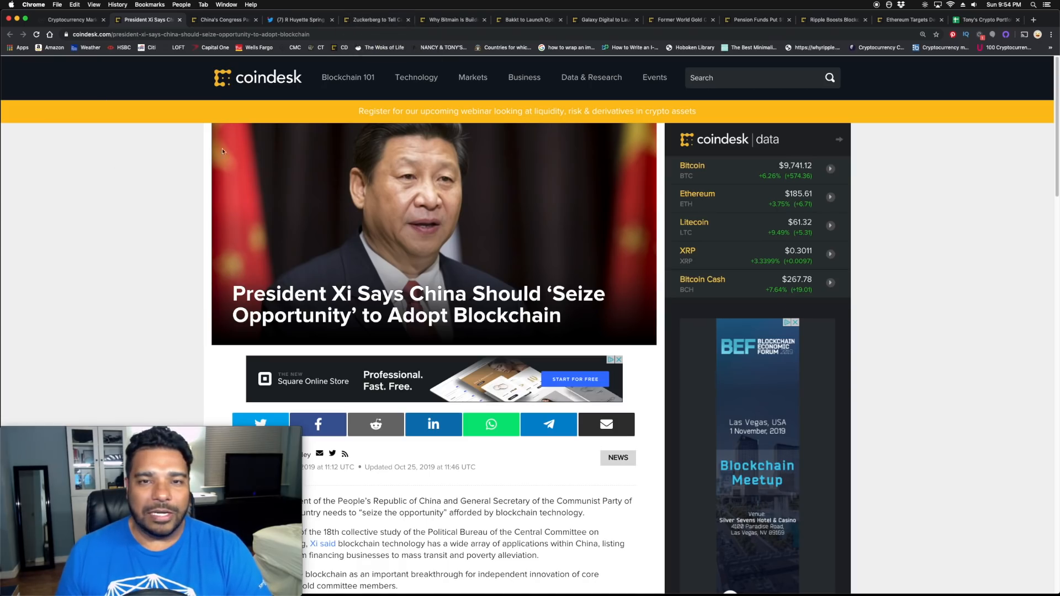
left_click(374, 19)
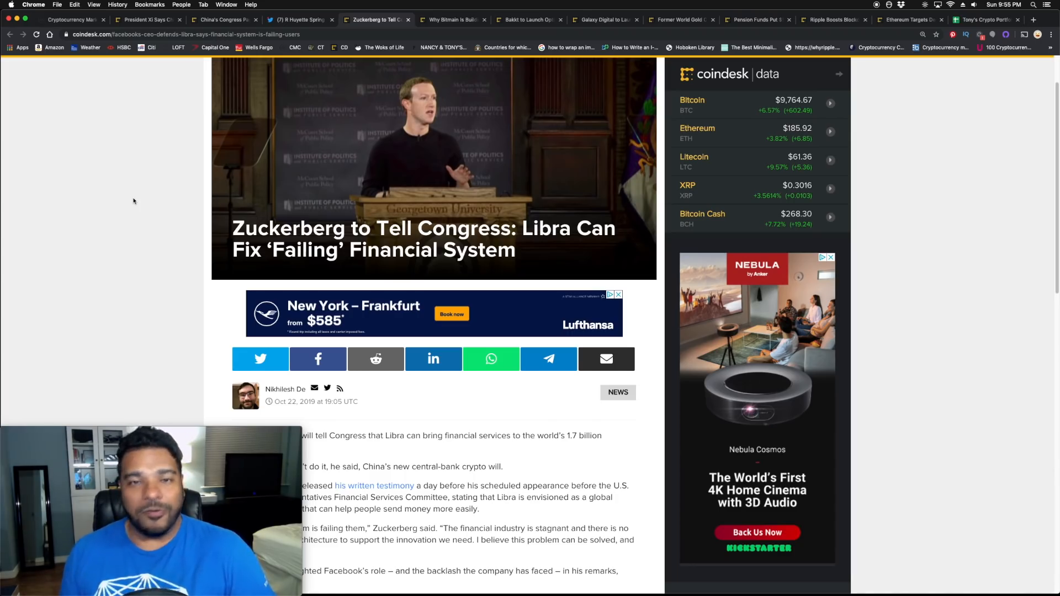
Scroll through CoinDesk's Zuckerberg Libra 'Failing' Financial System article.
scroll("up", 3)
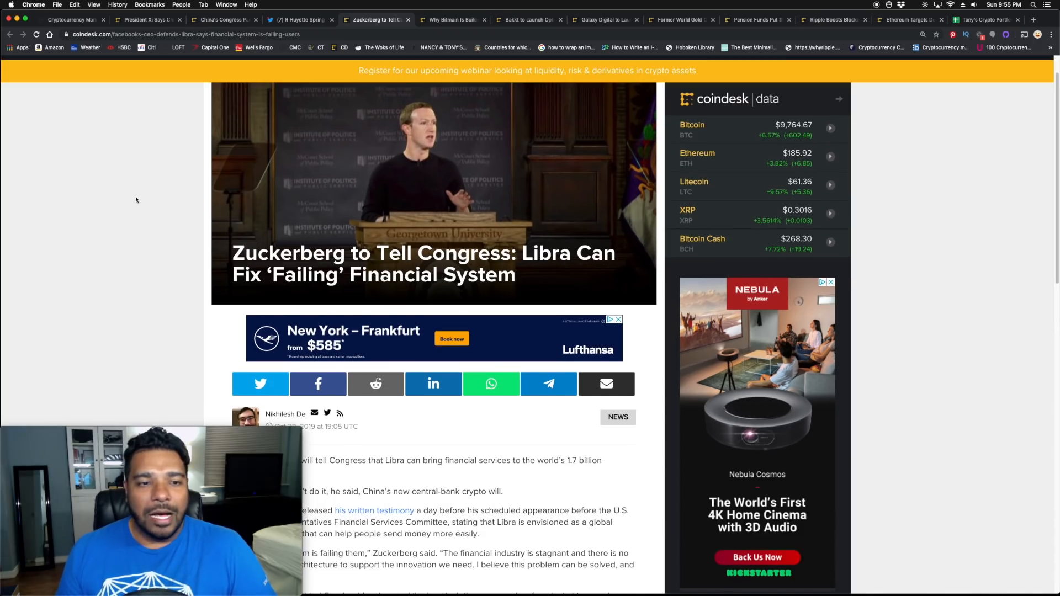
scroll("down", 3)
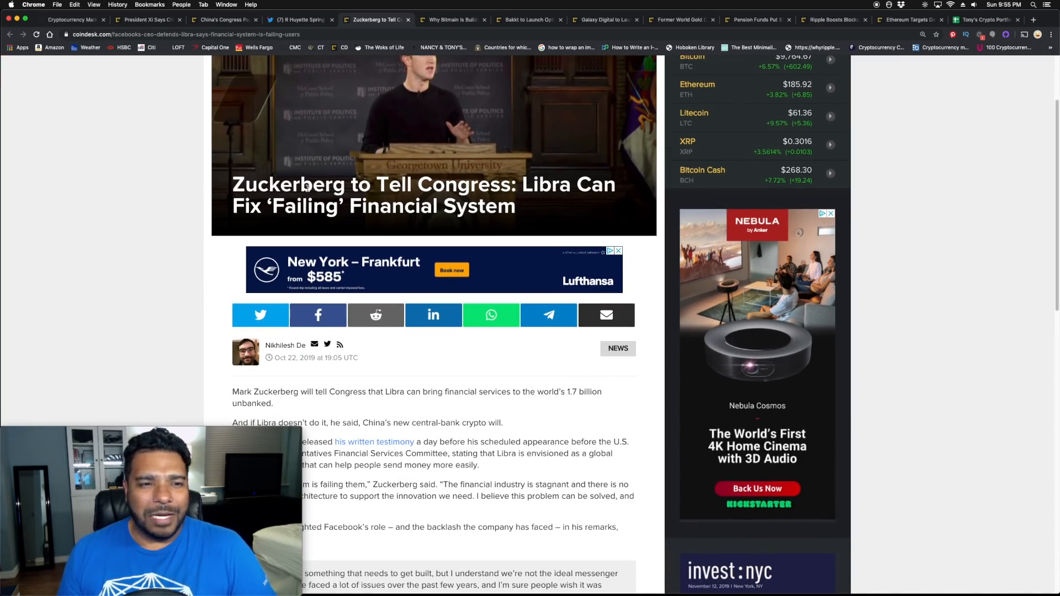
scroll("up", 3)
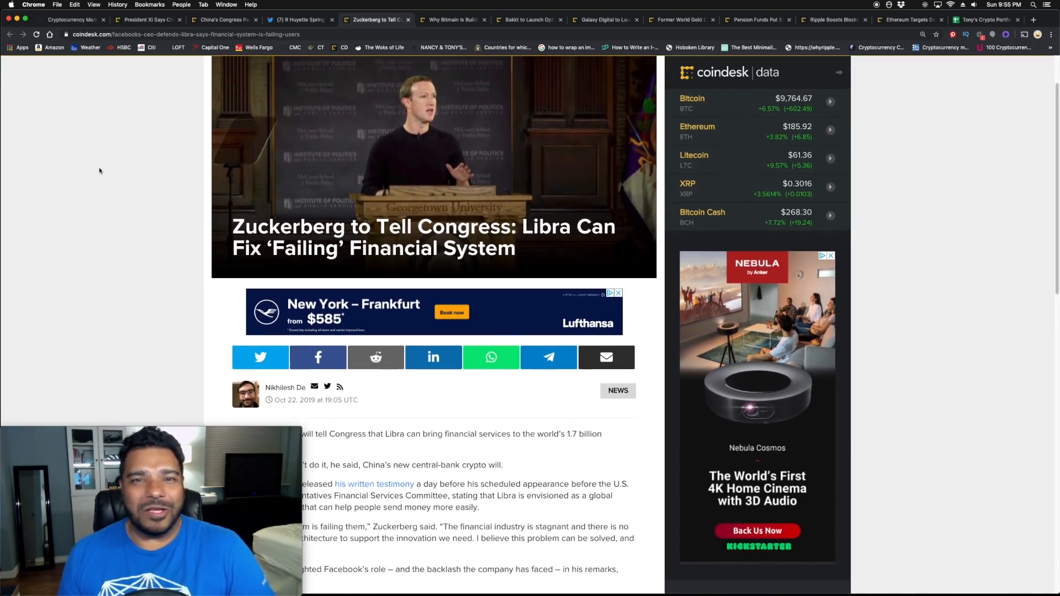
mouse_move(252, 181)
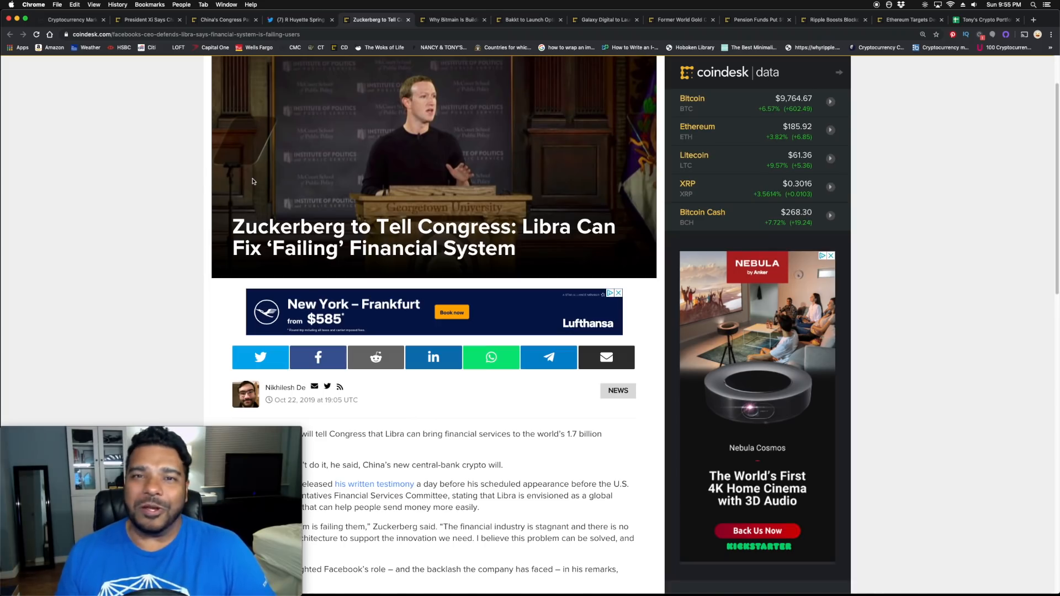
mouse_move(203, 183)
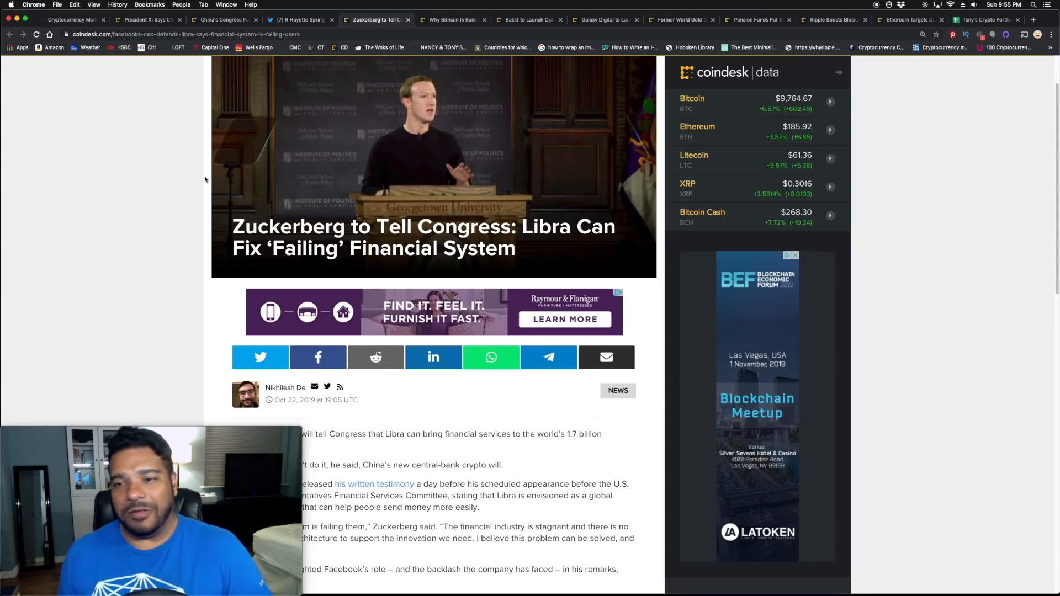
mouse_move(244, 150)
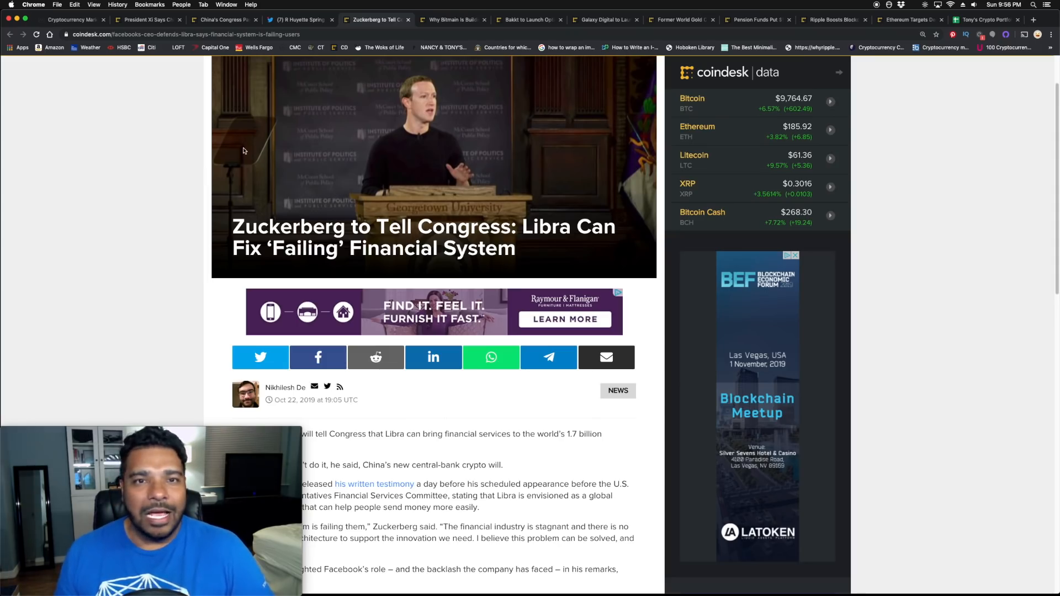
left_click(449, 18)
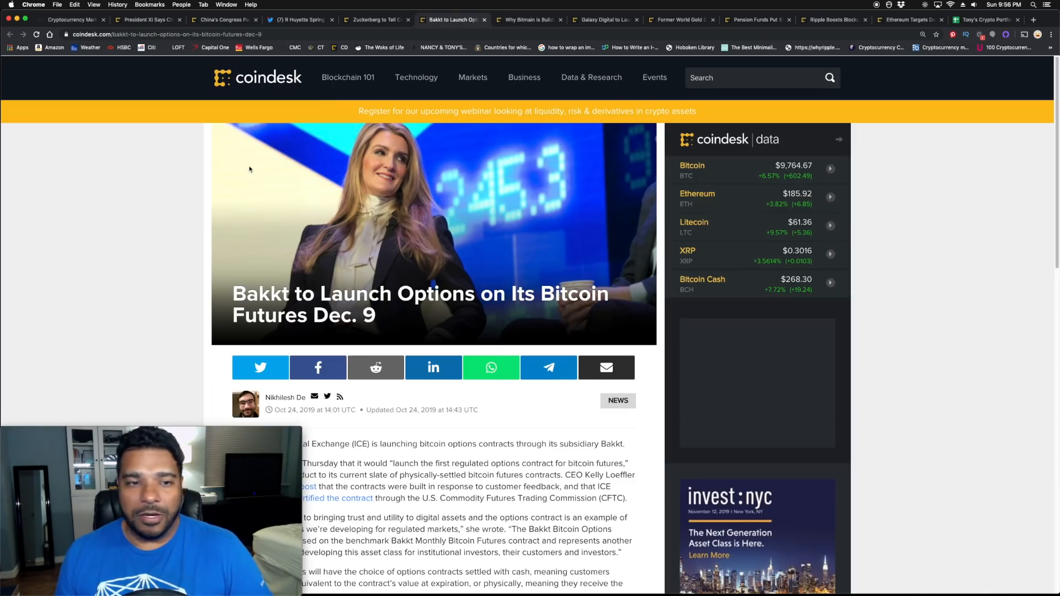
Scroll through the Bakkt Bitcoin futures options article.
scroll("down", 3)
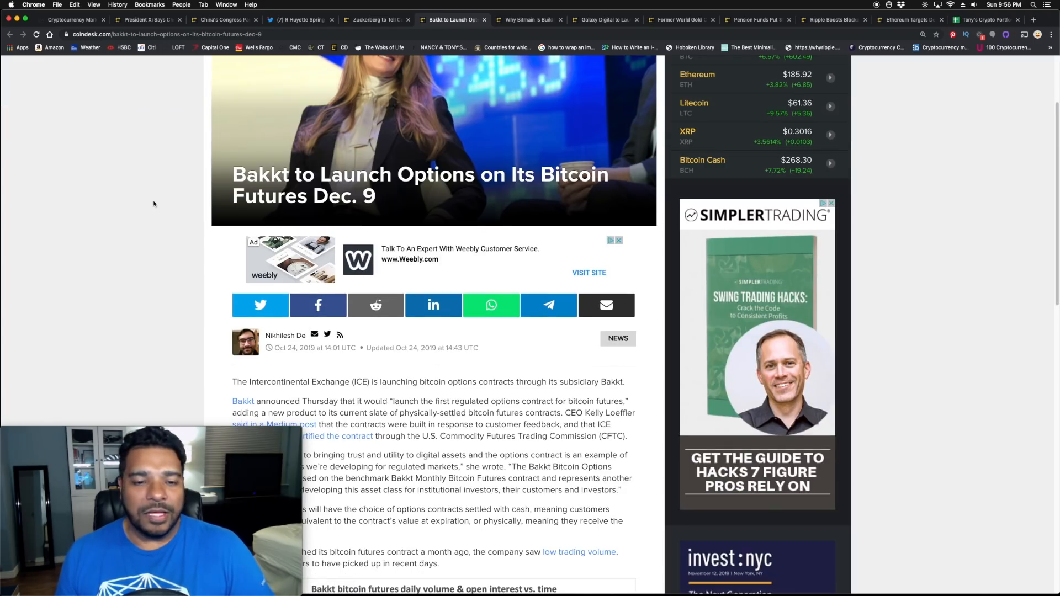
scroll("up", 3)
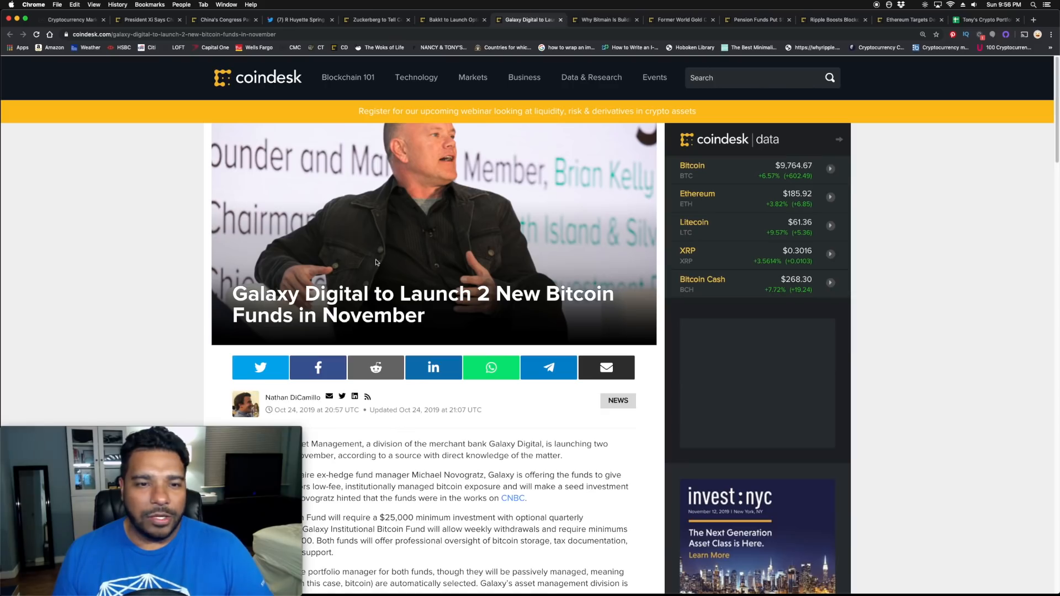
scroll("down", 3)
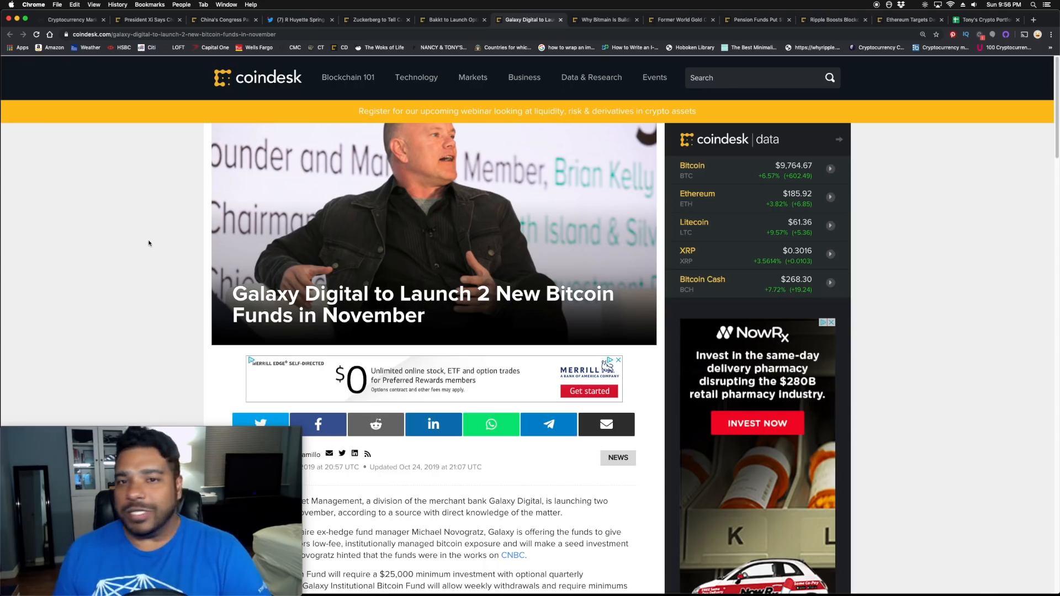
mouse_move(376, 19)
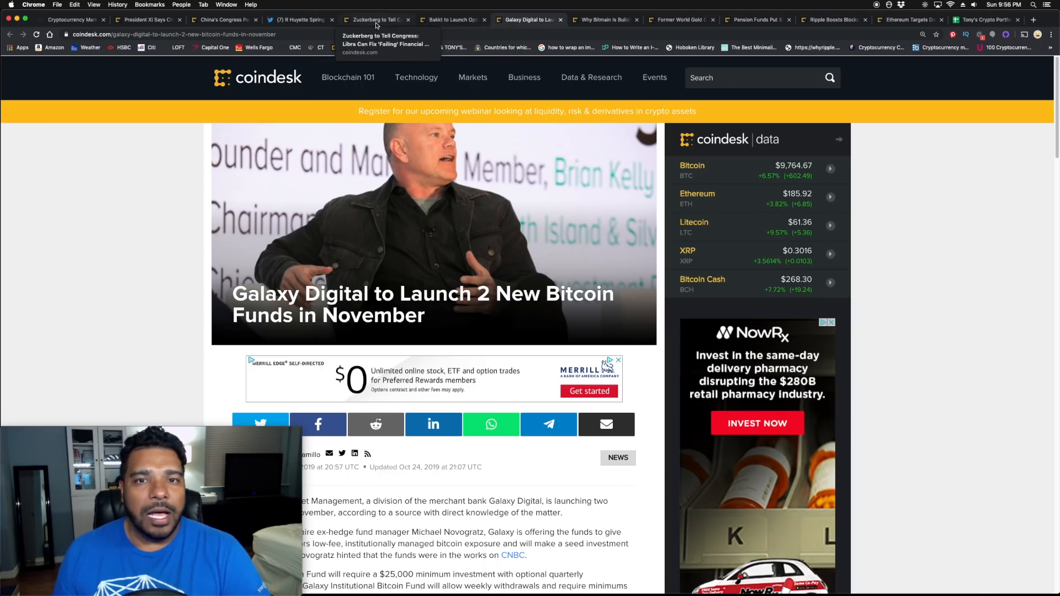
Open and scroll through the Bitmain Texas bitcoin mine article.
left_click(606, 19)
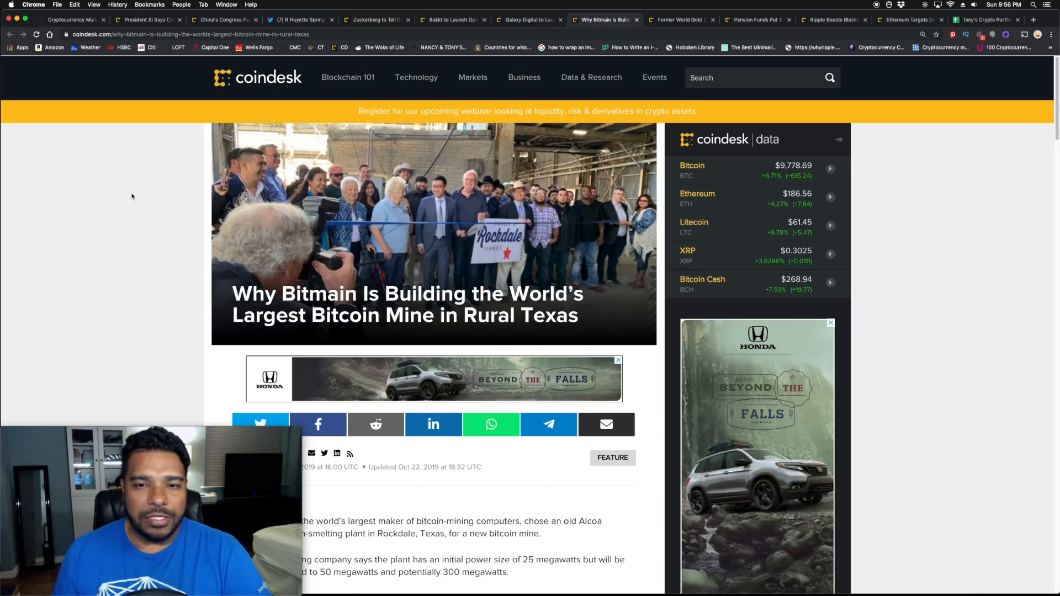
mouse_move(162, 210)
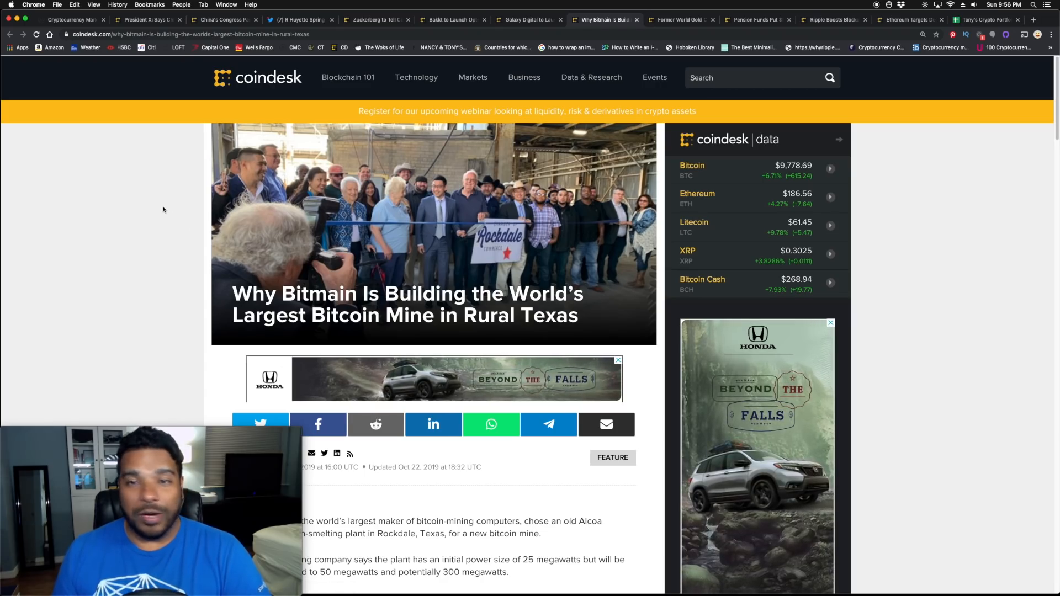
scroll("down", 3)
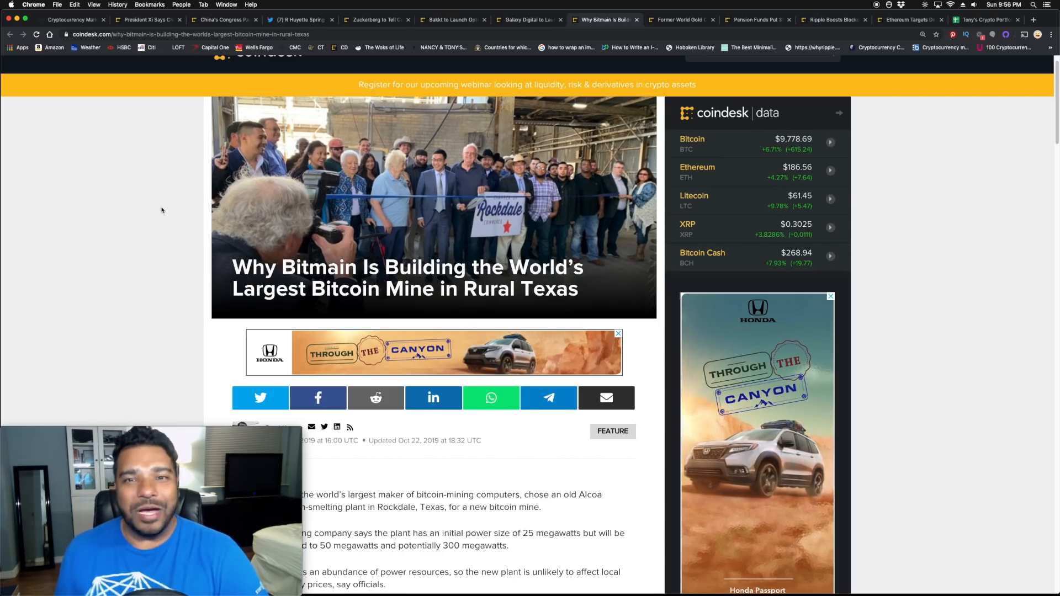
scroll("up", 3)
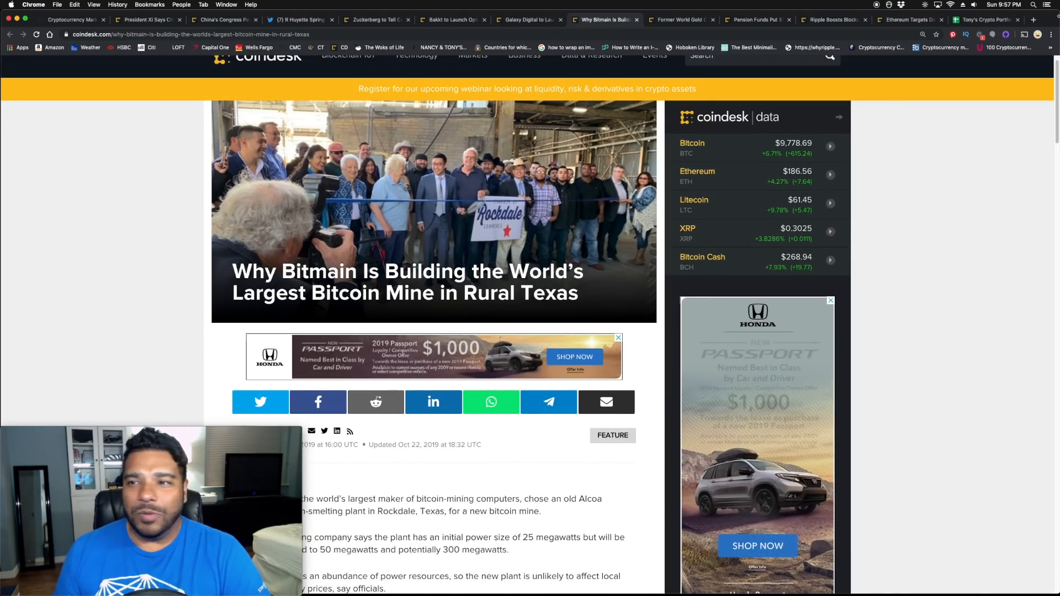
left_click(988, 19)
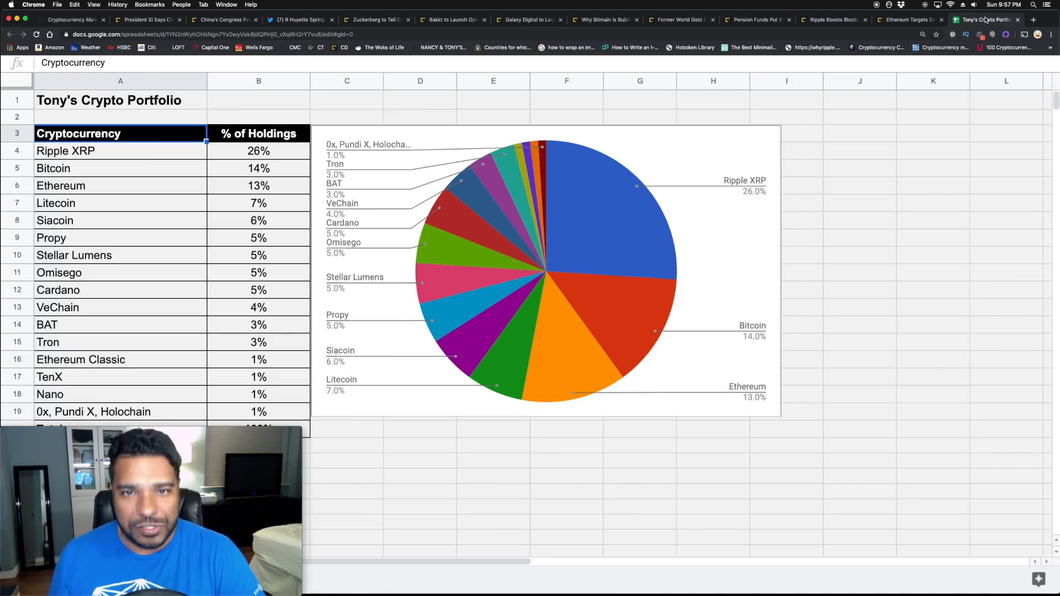
Highlight the Ripple XRP, Bitcoin and Ethereum holdings in Tony's Crypto Portfolio sheet.
left_click(120, 151)
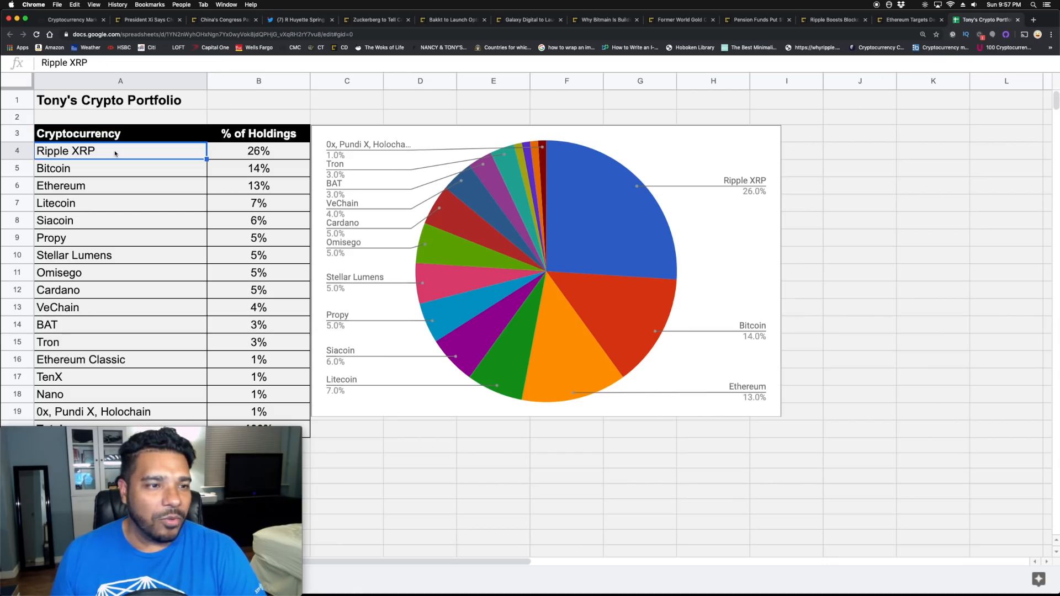
left_click(110, 168)
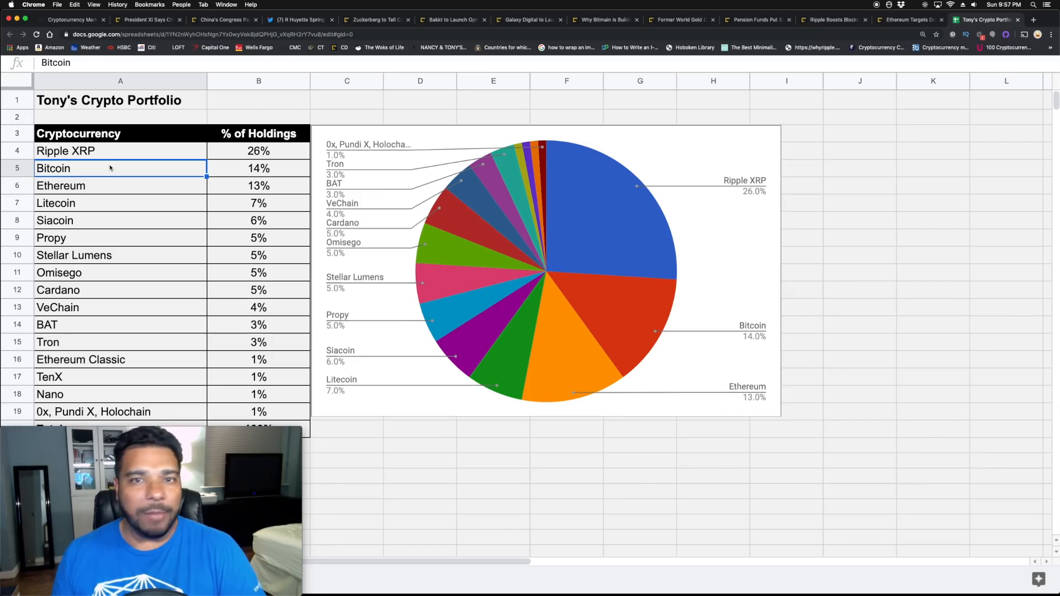
left_click(121, 186)
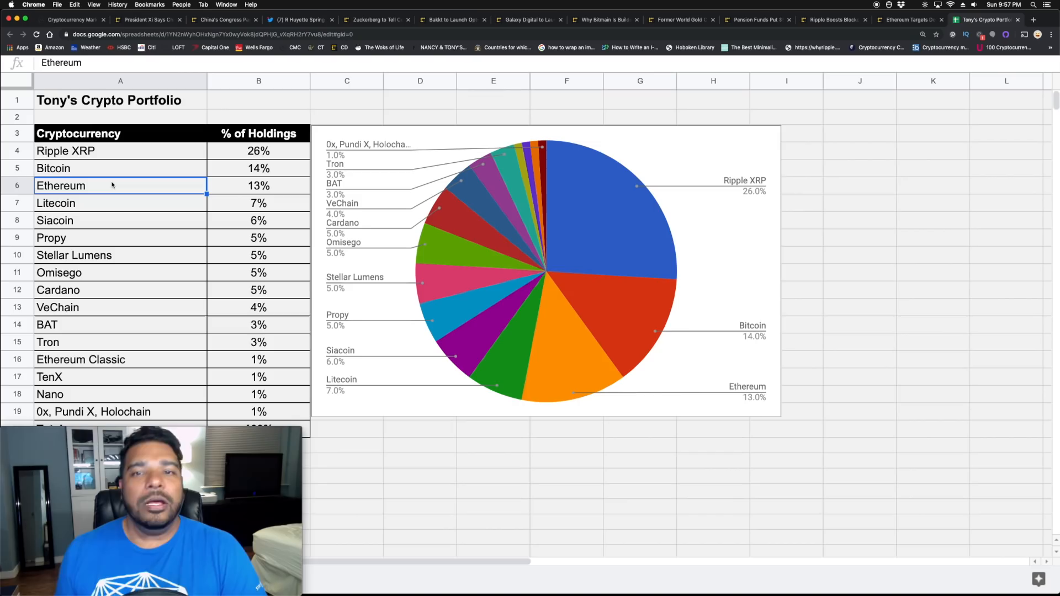
mouse_move(114, 307)
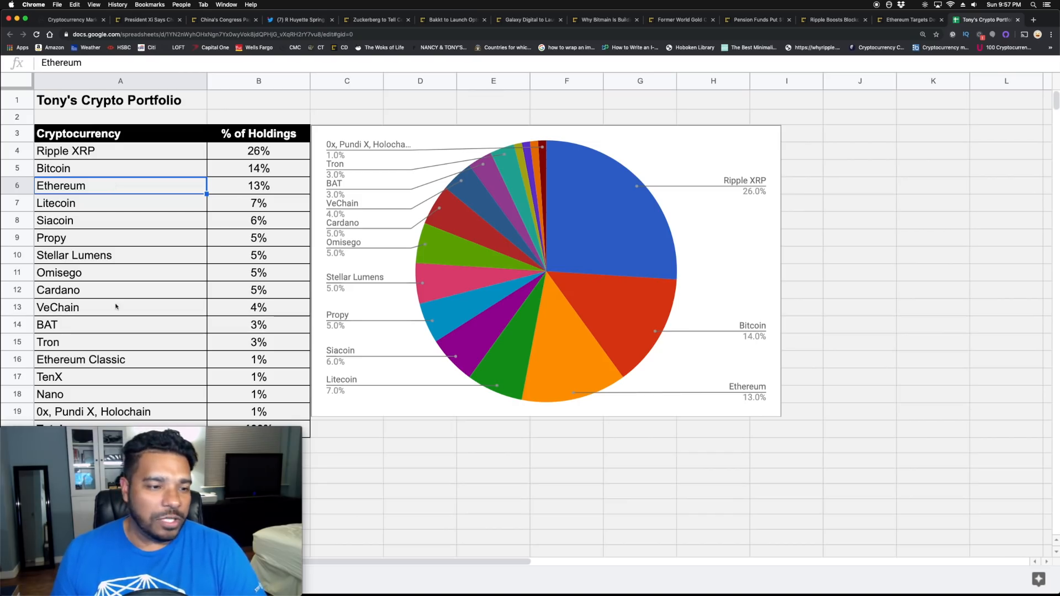
mouse_move(107, 165)
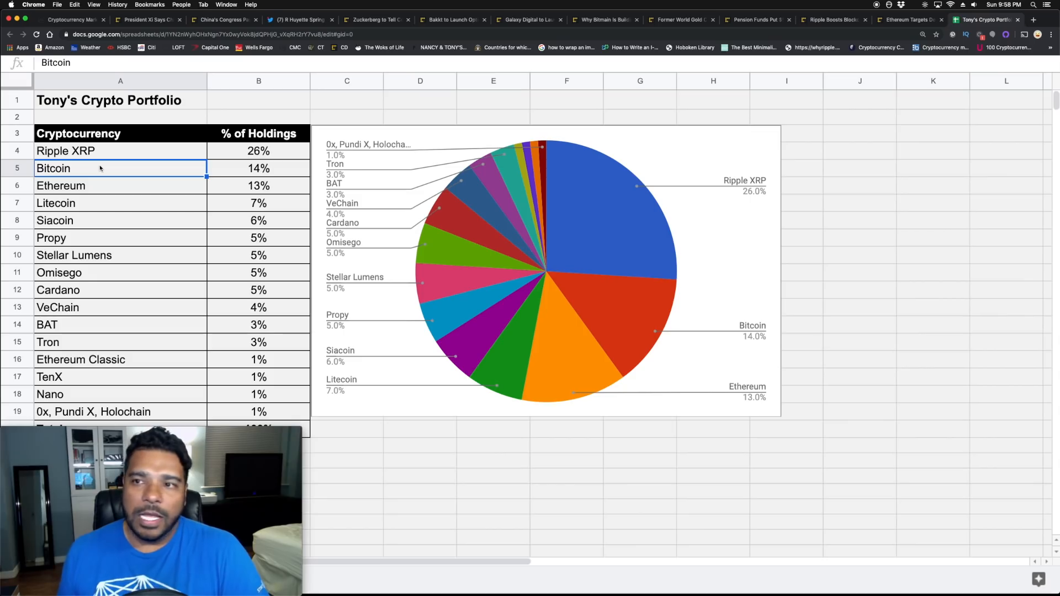
left_click(66, 151)
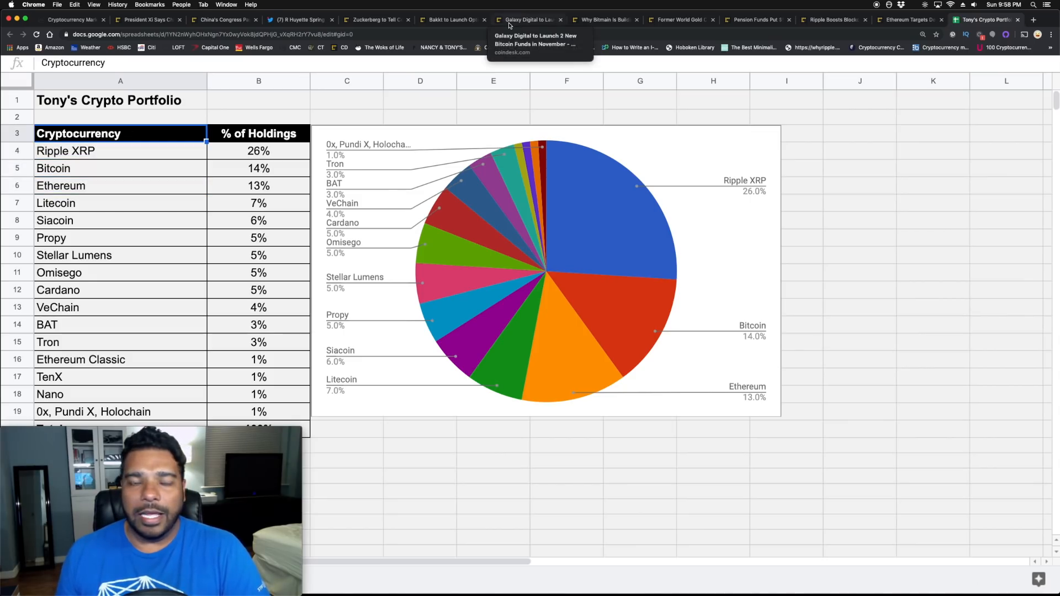
Open and scroll through the Former World Gold Council Exec Bitcoin ETF article.
left_click(452, 19)
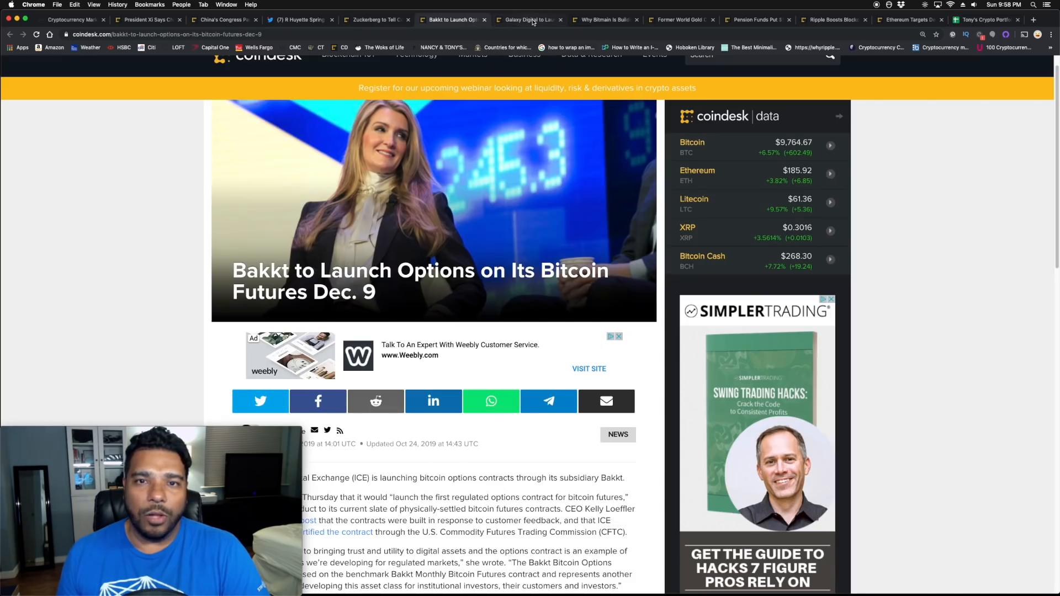
left_click(603, 18)
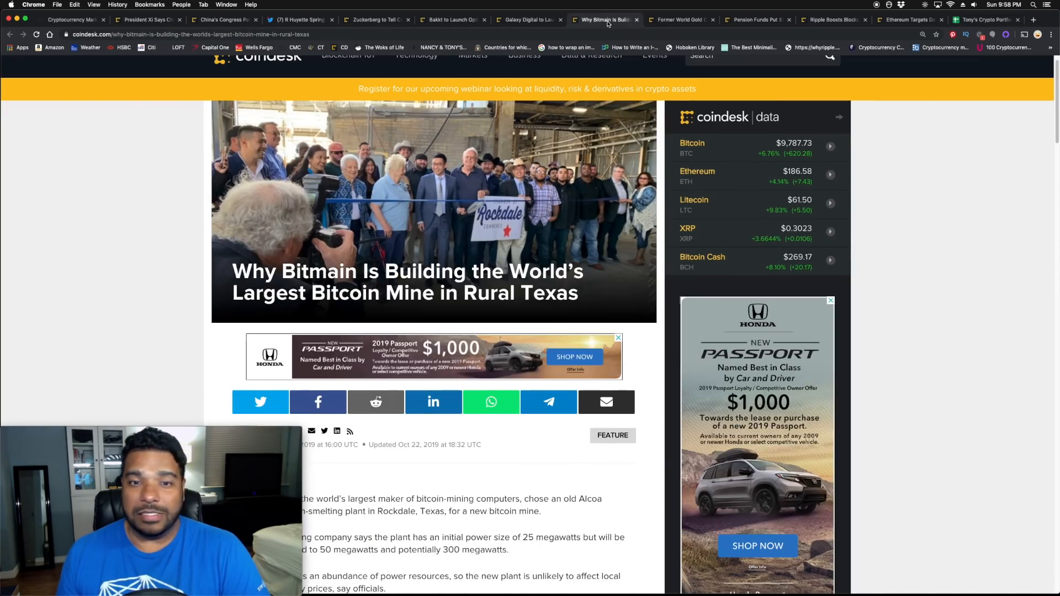
left_click(680, 19)
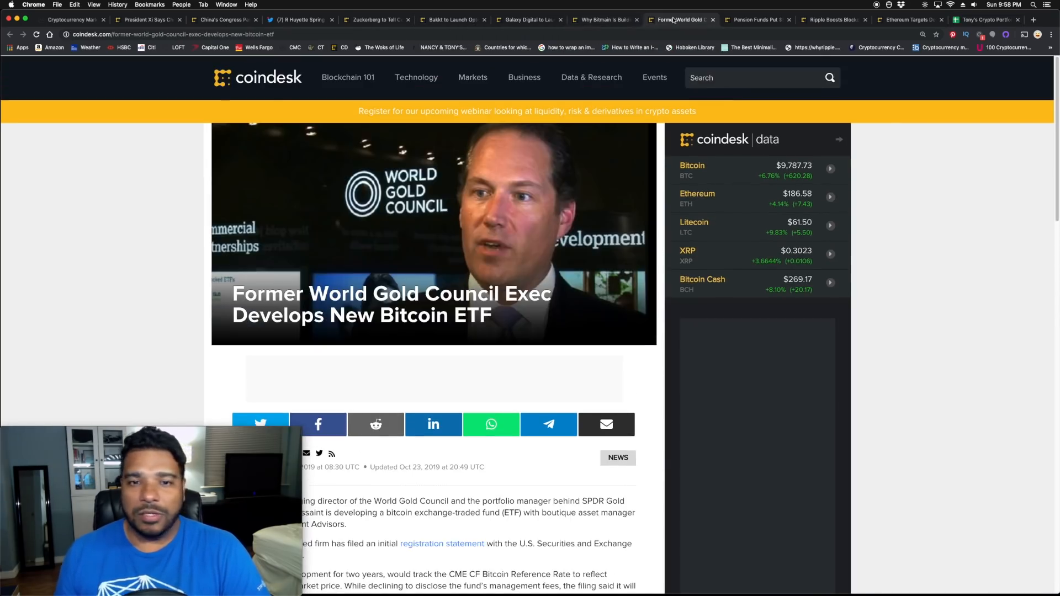
scroll("down", 3)
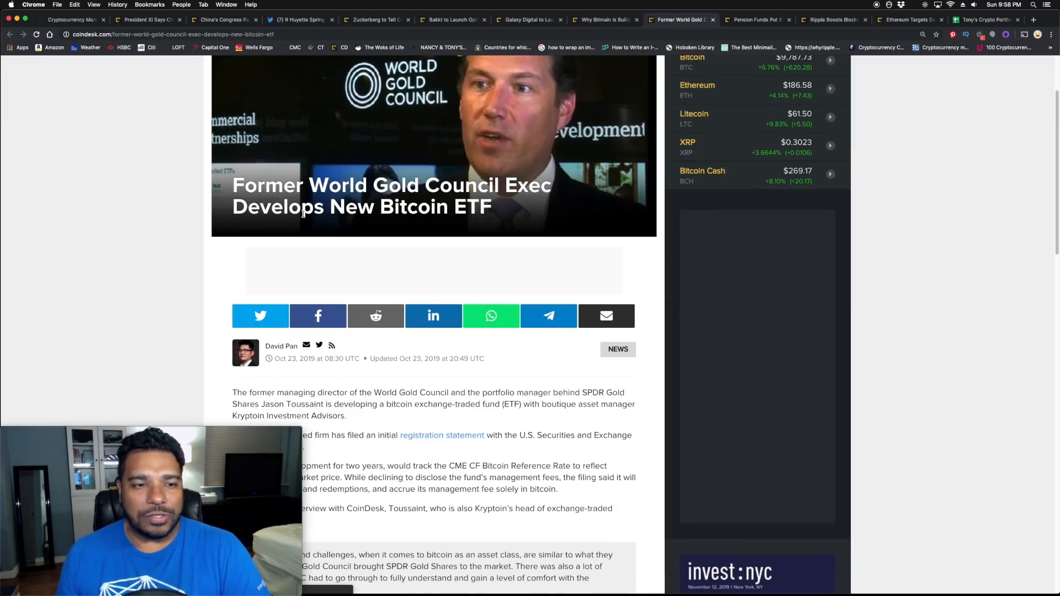
mouse_move(132, 187)
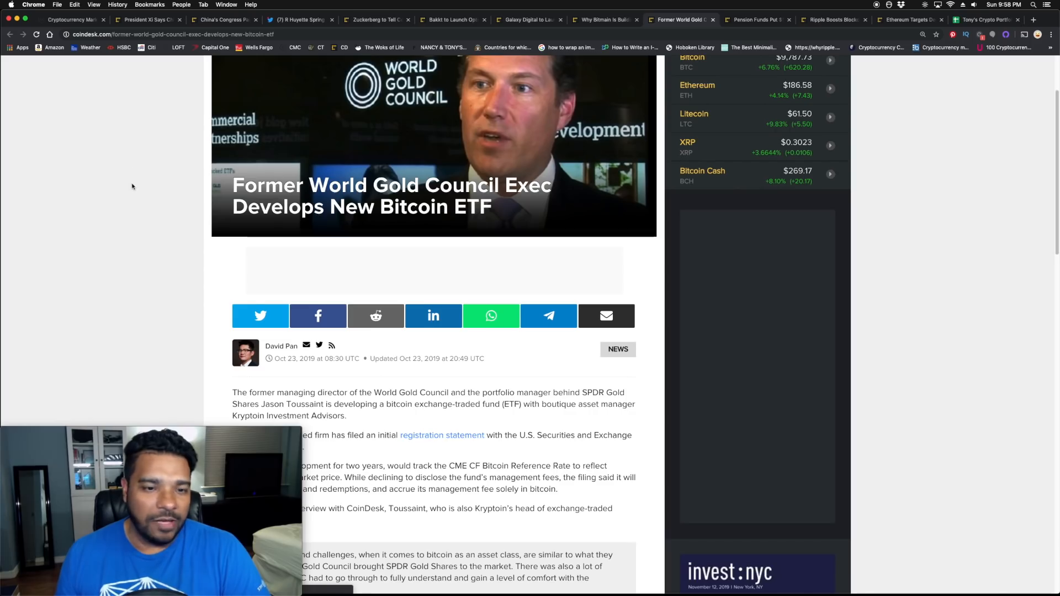
scroll("down", 3)
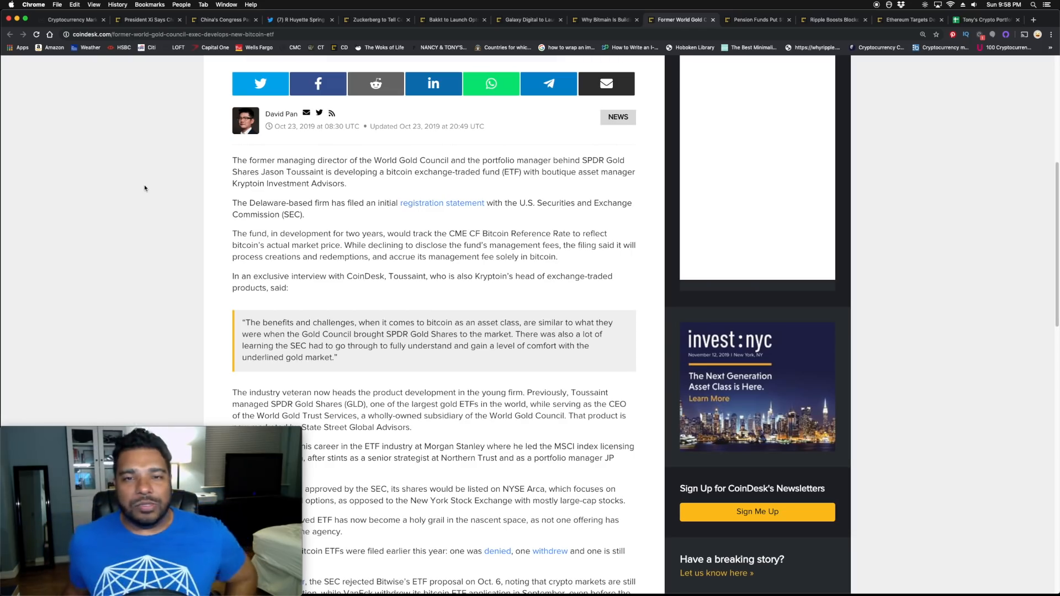
scroll("up", 3)
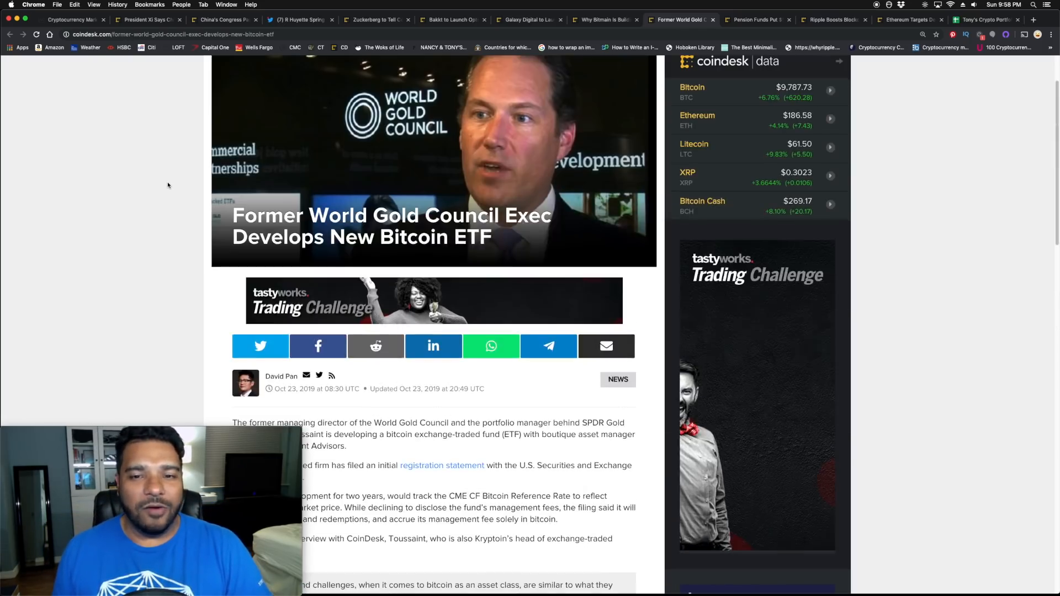
scroll("up", 3)
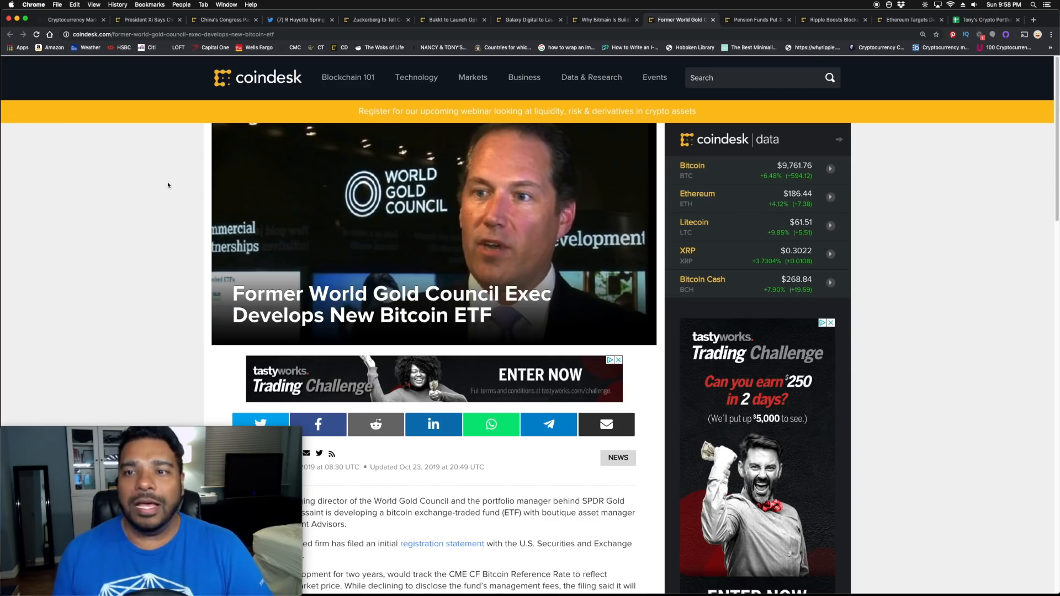
left_click(756, 20)
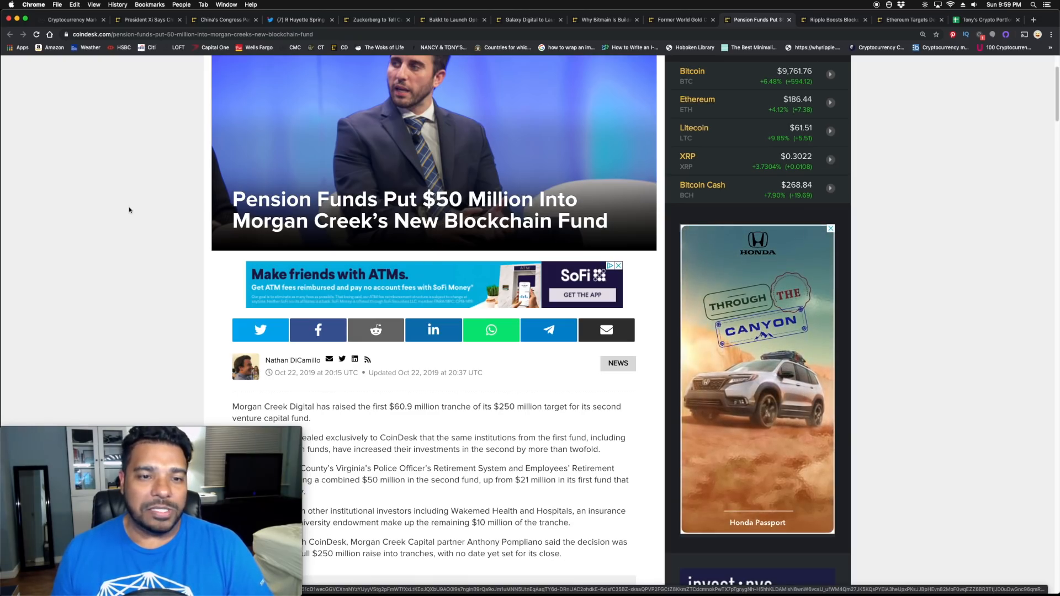
scroll("up", 3)
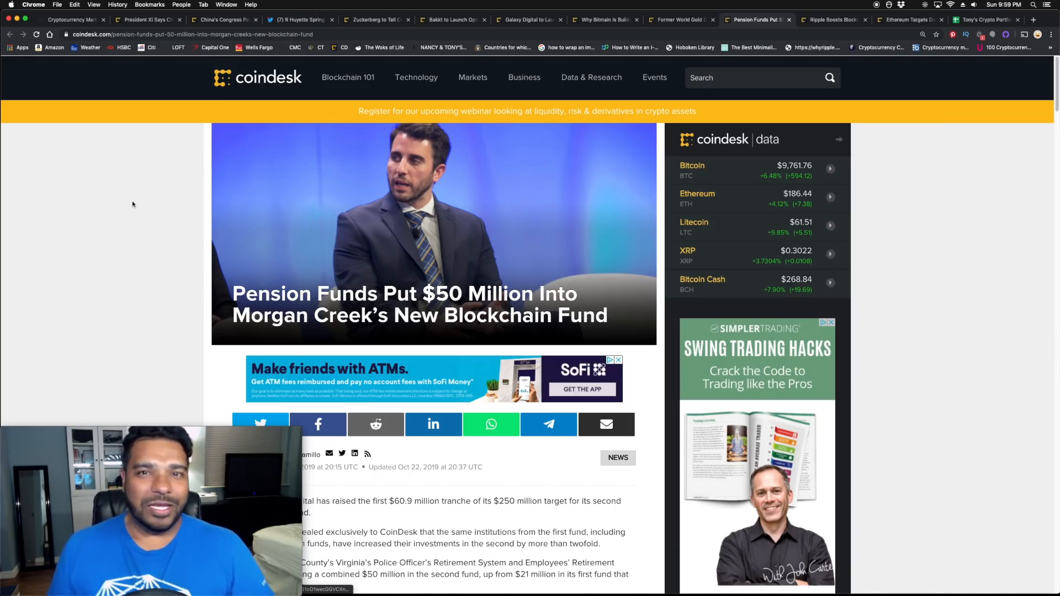
scroll("down", 3)
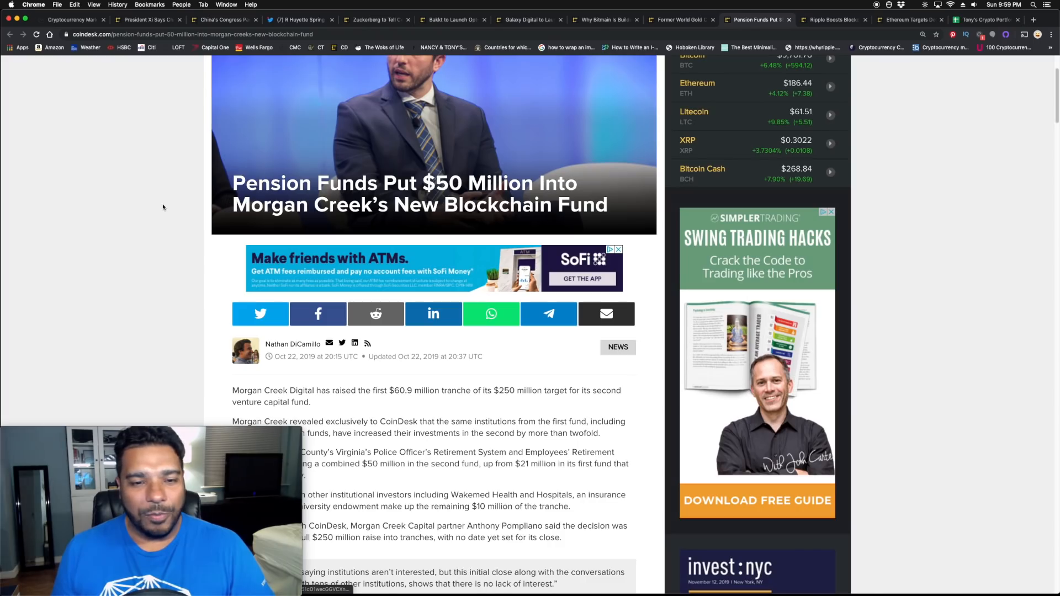
scroll("up", 3)
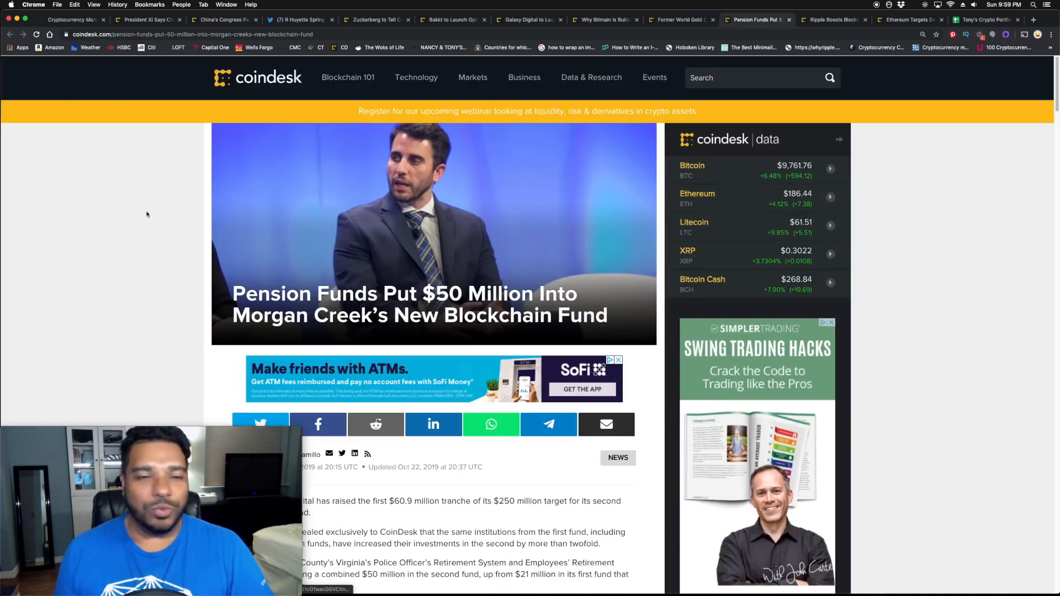
Open and scroll through the Ripple DC advocacy office article.
left_click(835, 20)
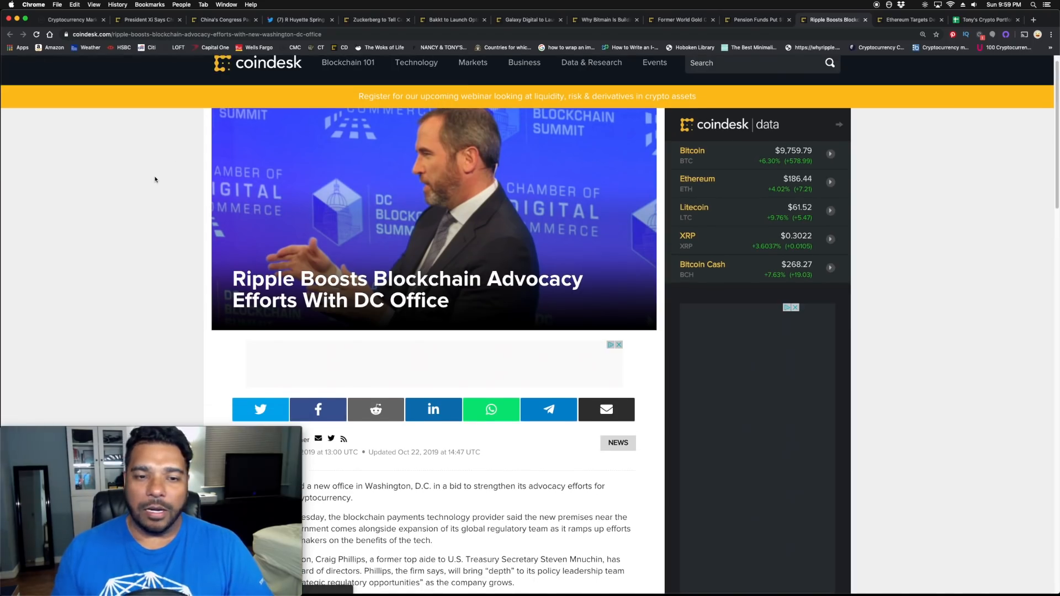
scroll("down", 3)
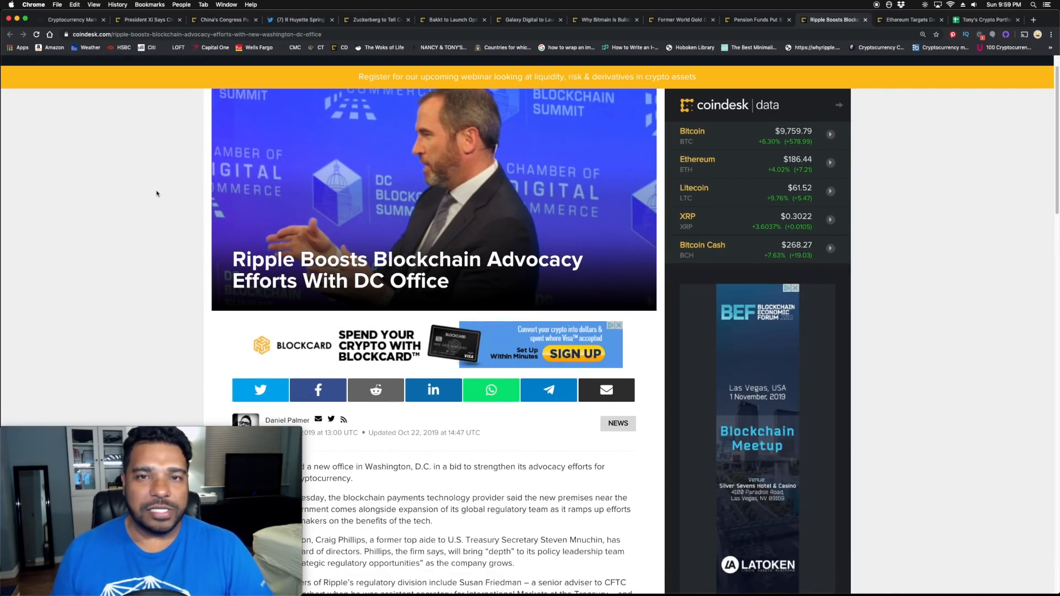
scroll("down", 3)
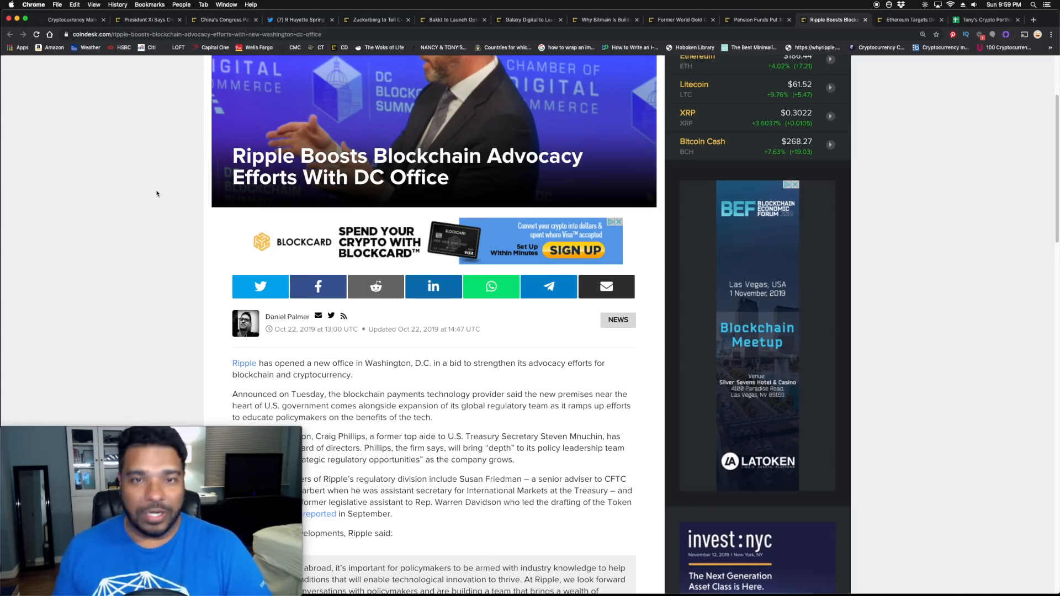
mouse_move(183, 157)
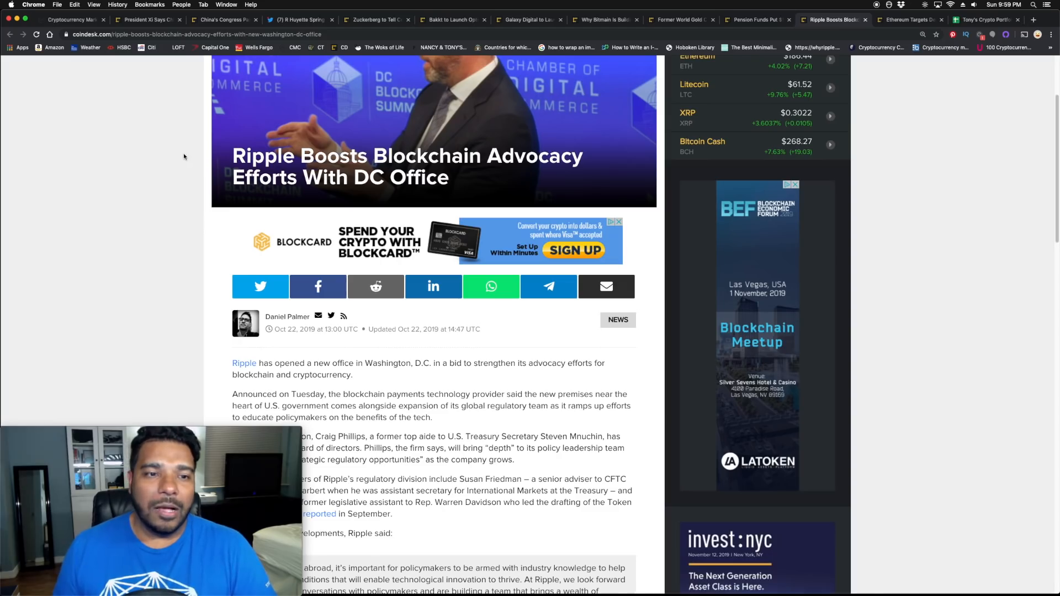
scroll("up", 3)
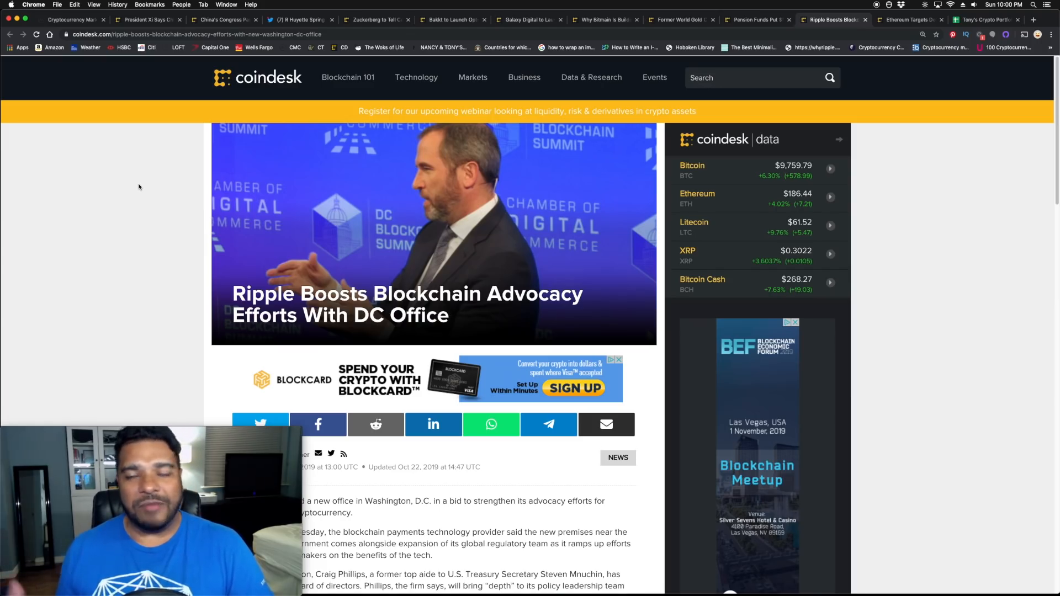
mouse_move(125, 175)
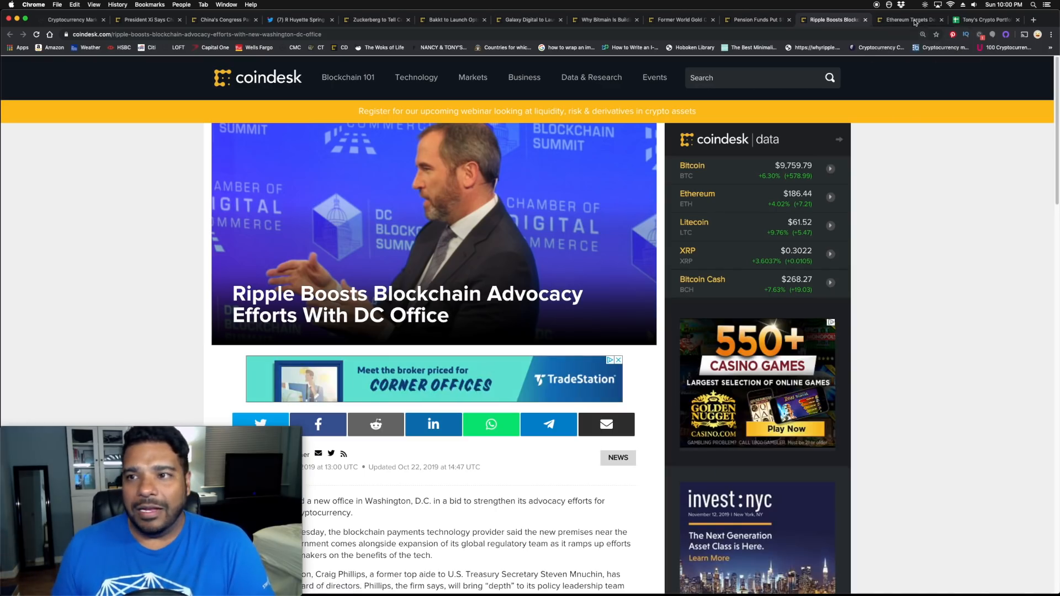
Read the Ethereum Istanbul Dec. 4 article, then return to CoinMarketCap's Top 100.
left_click(910, 19)
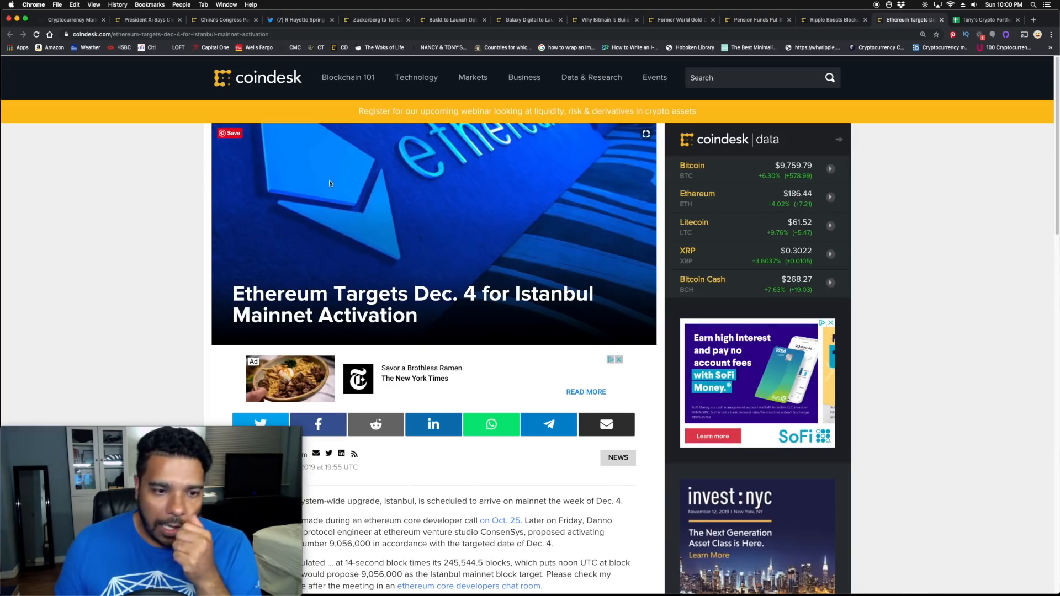
scroll("down", 3)
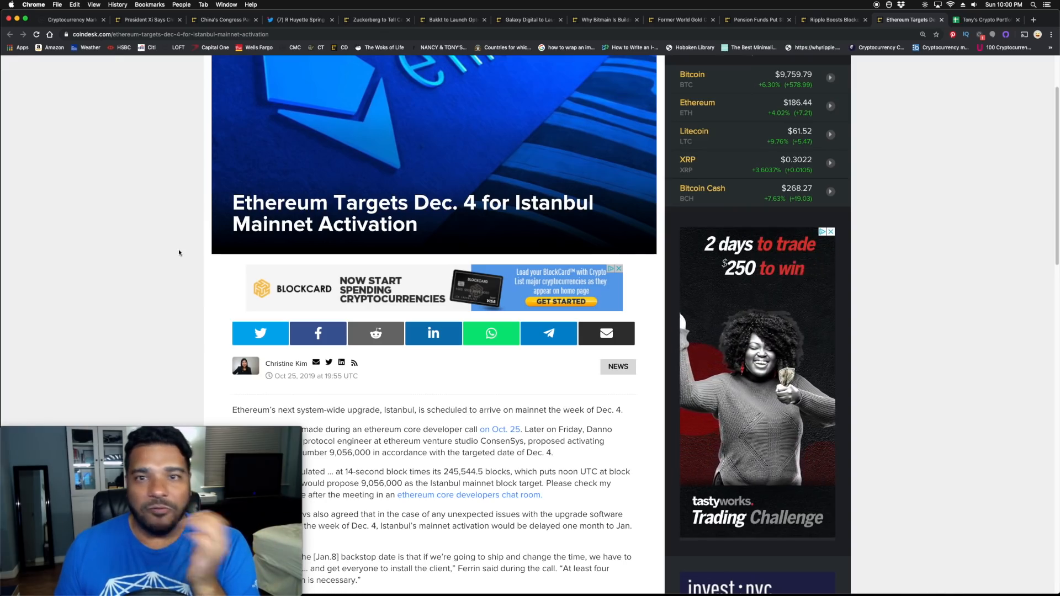
scroll("down", 3)
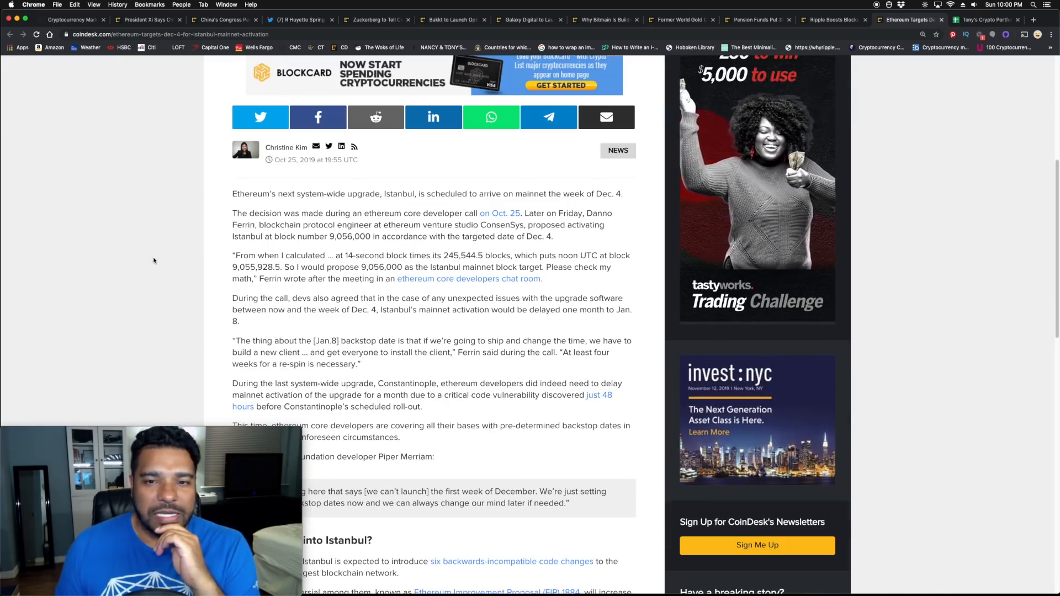
scroll("up", 3)
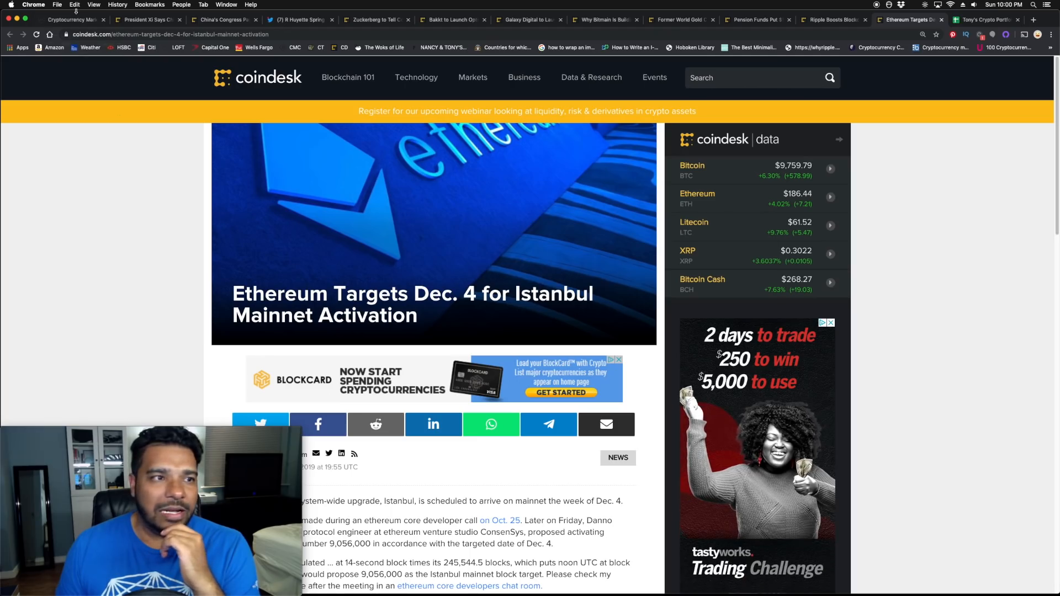
left_click(67, 19)
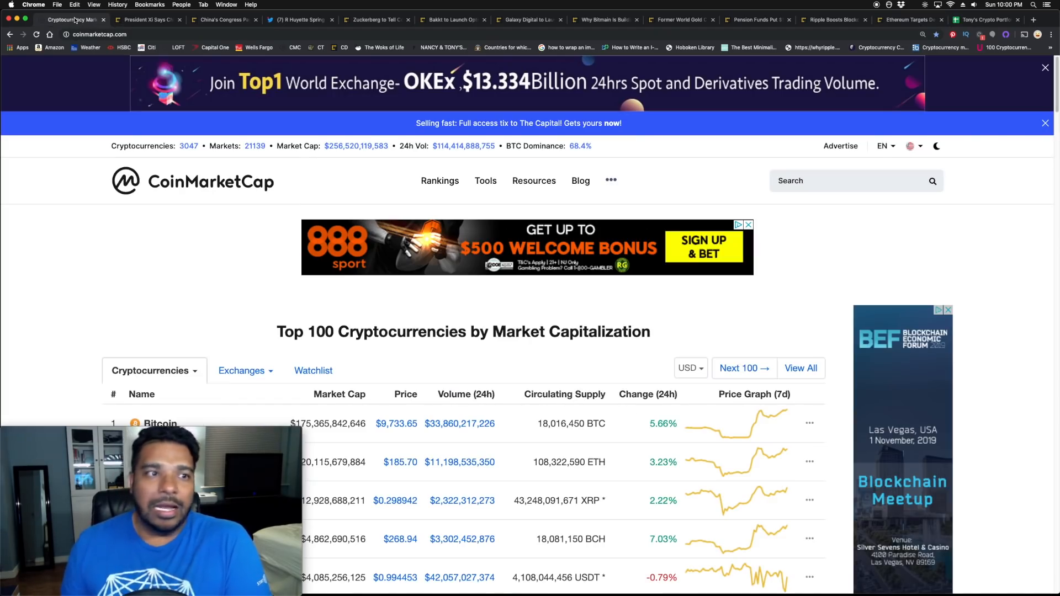
Reopen CoinDesk's President Xi blockchain adoption article.
left_click(145, 19)
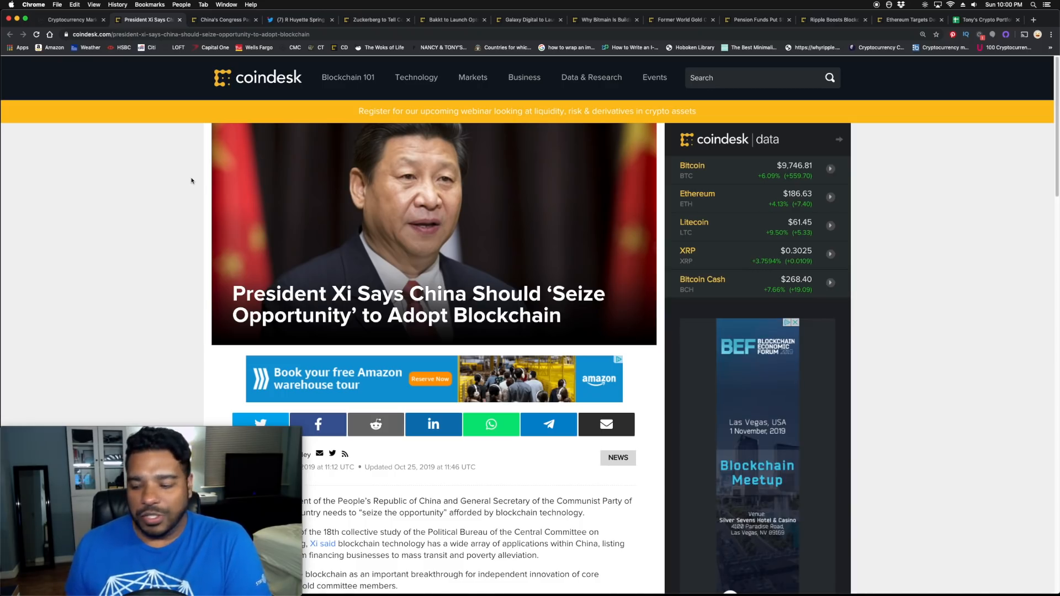
mouse_move(229, 169)
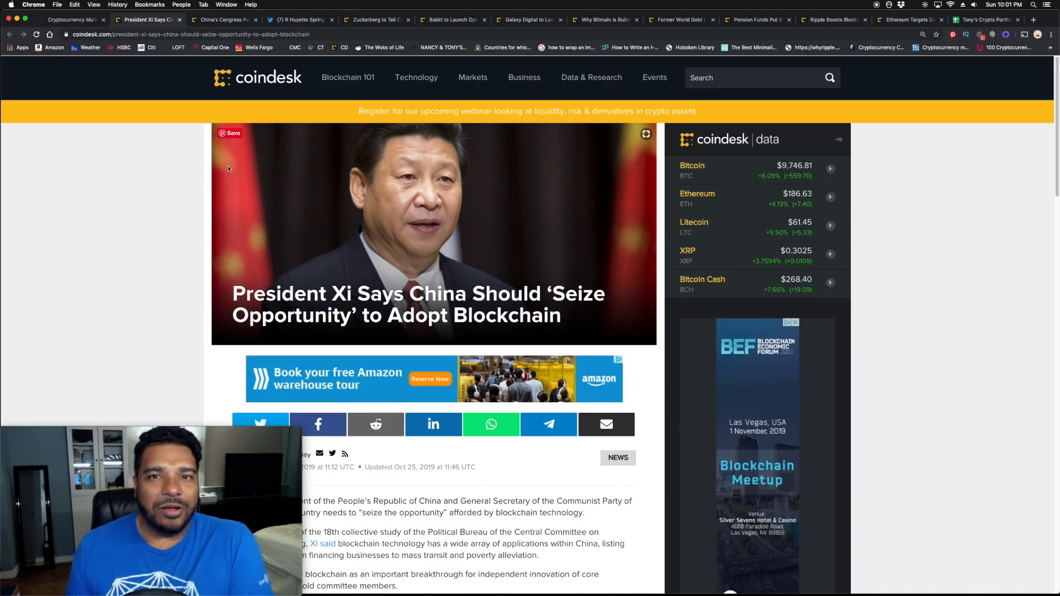